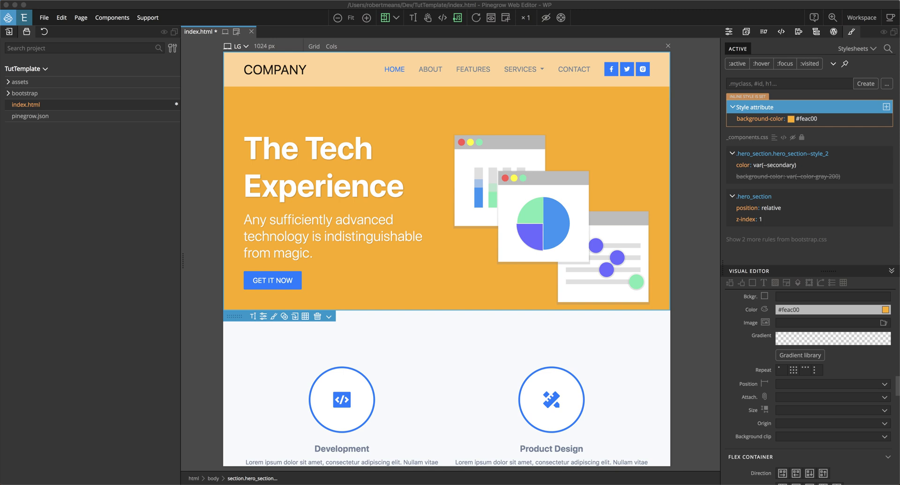
{"action": "mouse_move", "coordinate": [528, 70]}
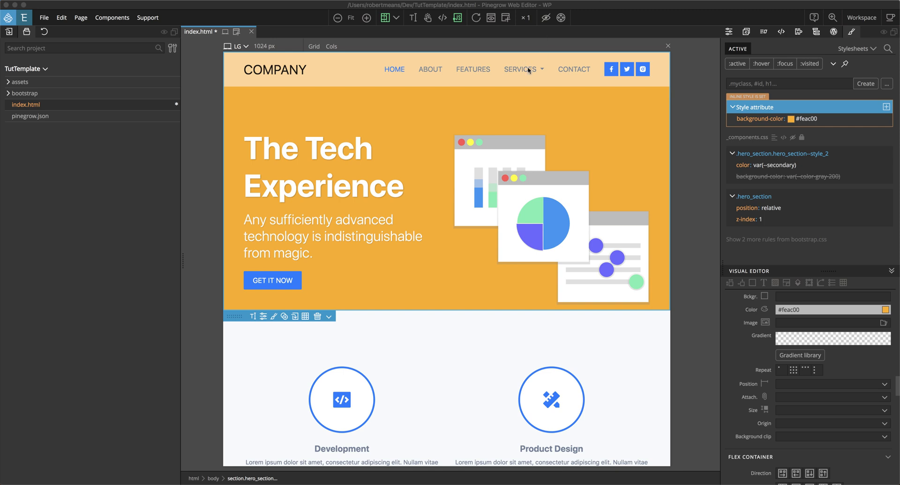
{"action": "mouse_move", "coordinate": [603, 137]}
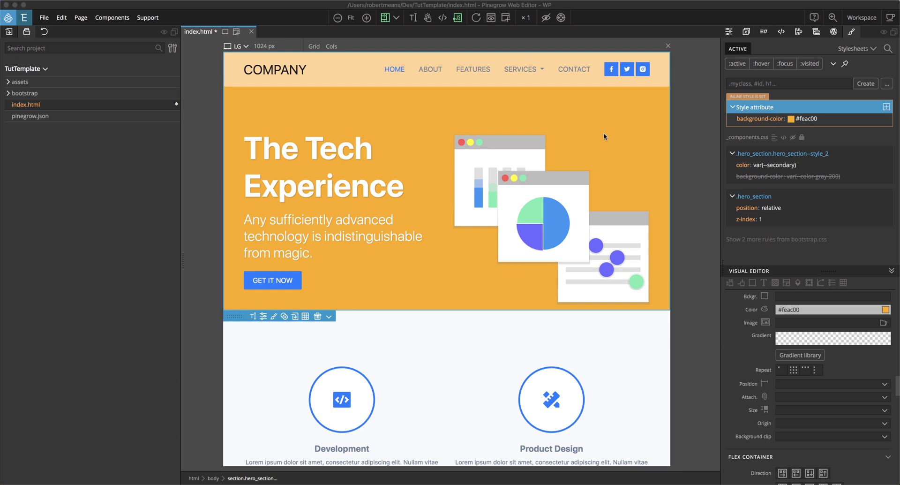
Step: Delete the inline background-color from the hero's Style attribute so the grey stylesheet background shows
{"action": "scroll", "scroll_direction": "down", "scroll_amount": 3}
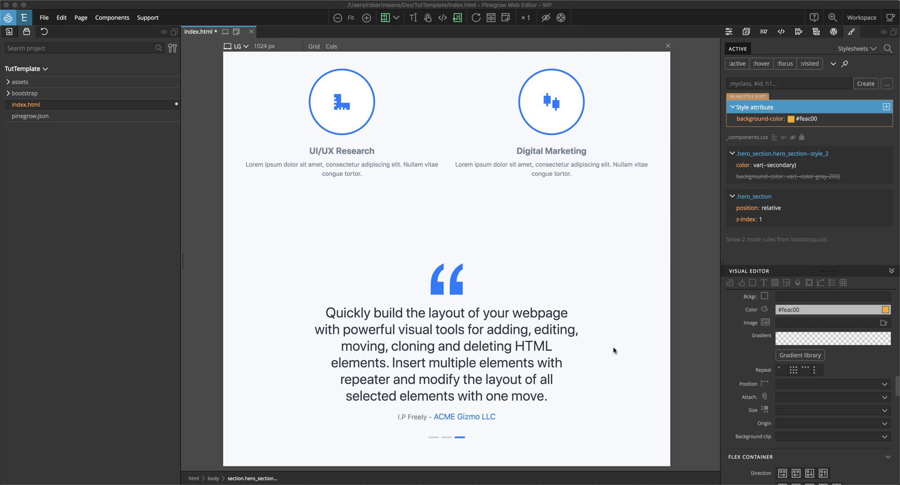
{"action": "scroll", "scroll_direction": "up", "scroll_amount": 3}
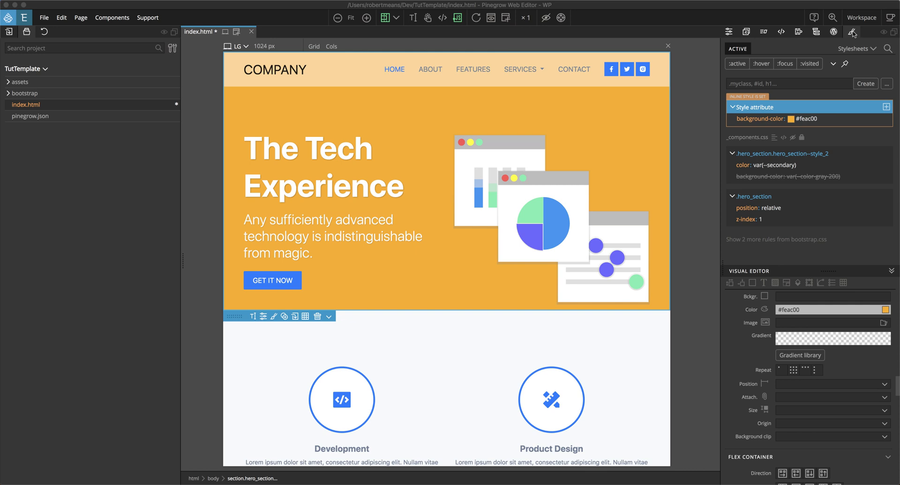
{"action": "mouse_move", "coordinate": [787, 54]}
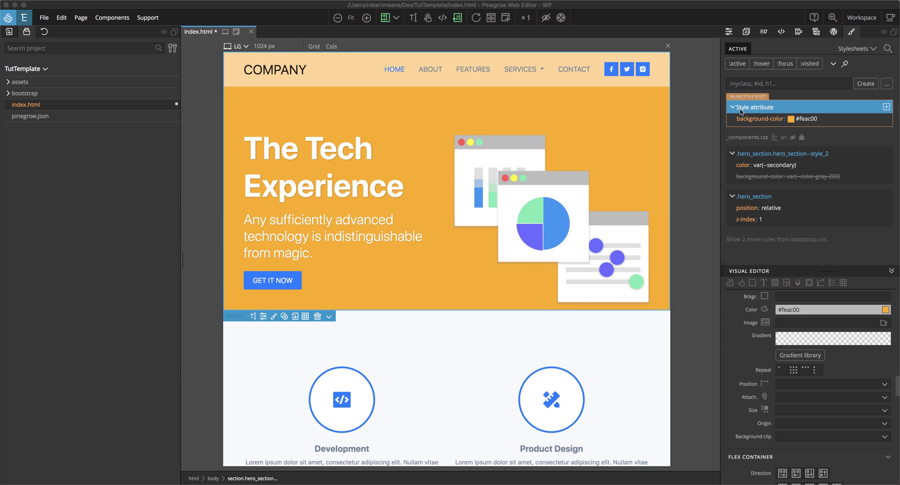
{"action": "mouse_move", "coordinate": [765, 115]}
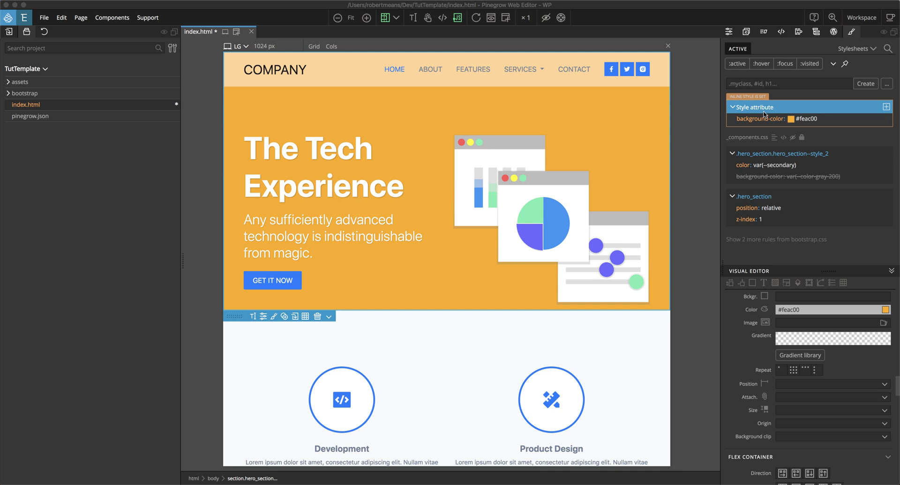
{"action": "mouse_move", "coordinate": [789, 283]}
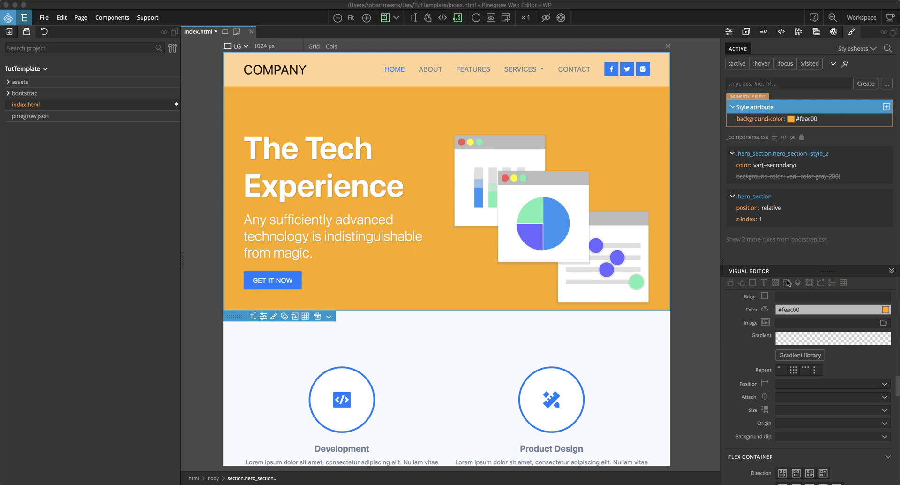
{"action": "mouse_move", "coordinate": [794, 338]}
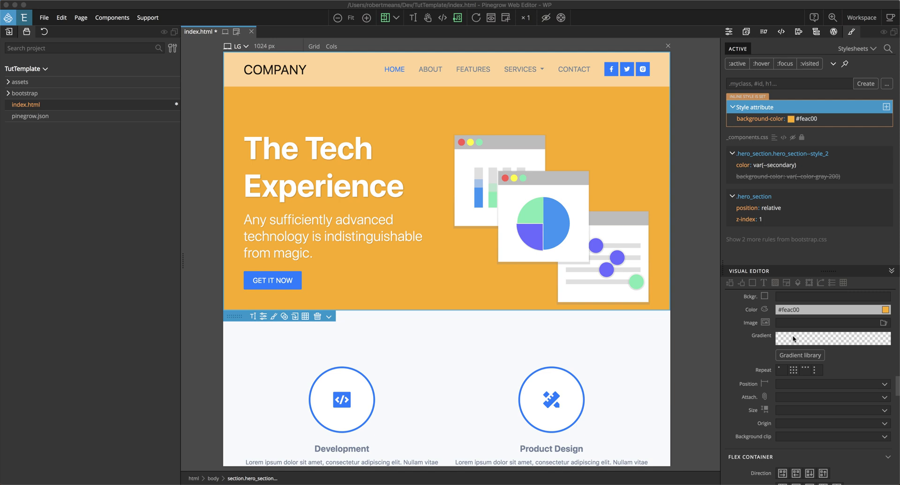
{"action": "mouse_move", "coordinate": [794, 338]}
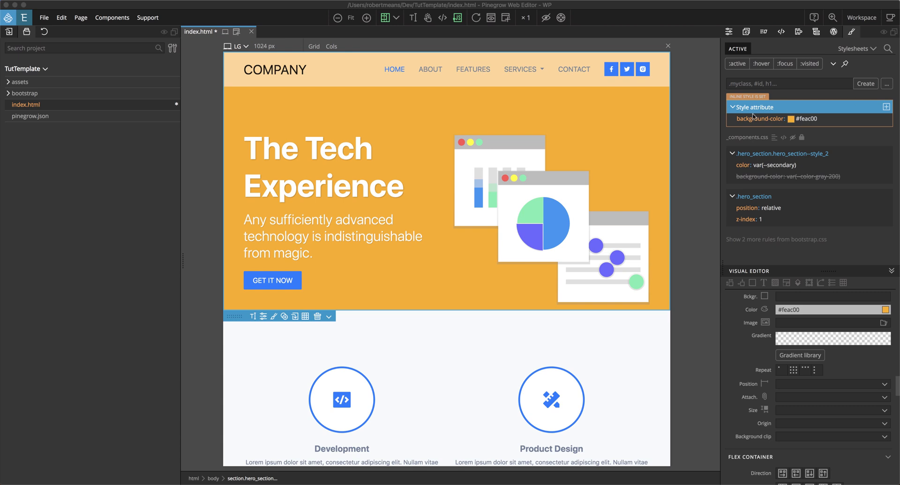
{"action": "mouse_move", "coordinate": [640, 114]}
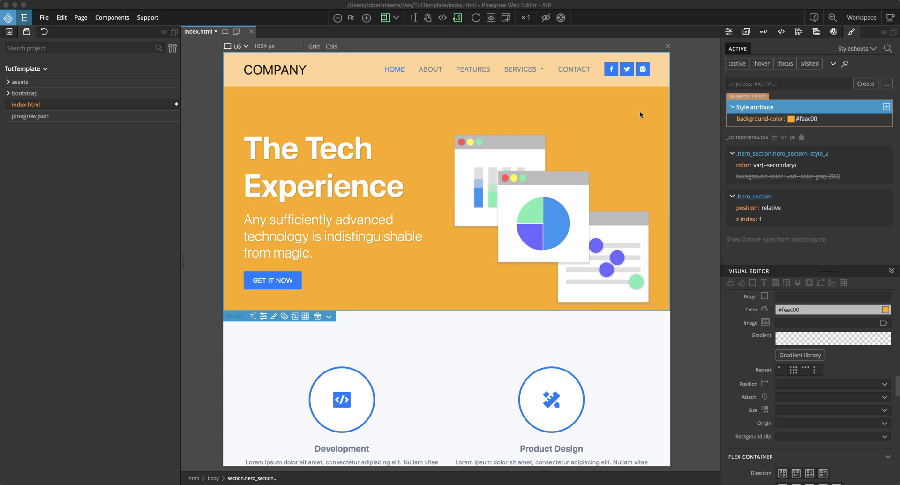
{"action": "mouse_move", "coordinate": [647, 118]}
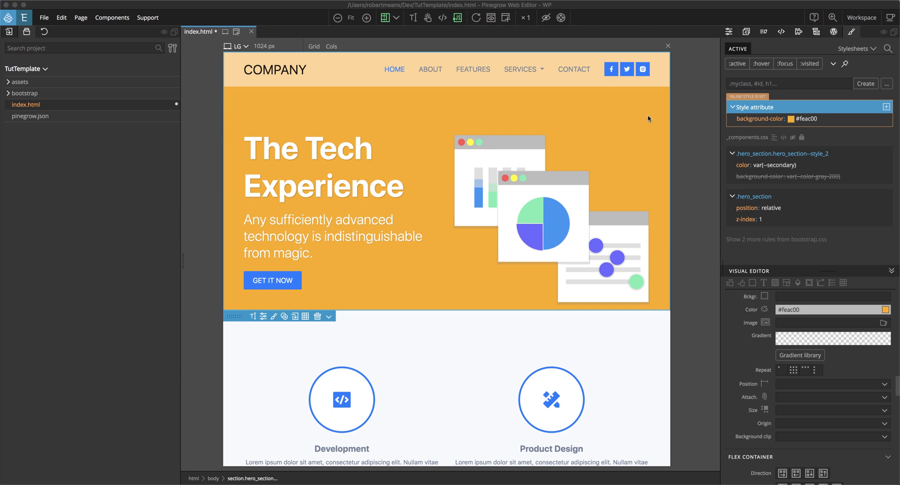
{"action": "mouse_move", "coordinate": [782, 112]}
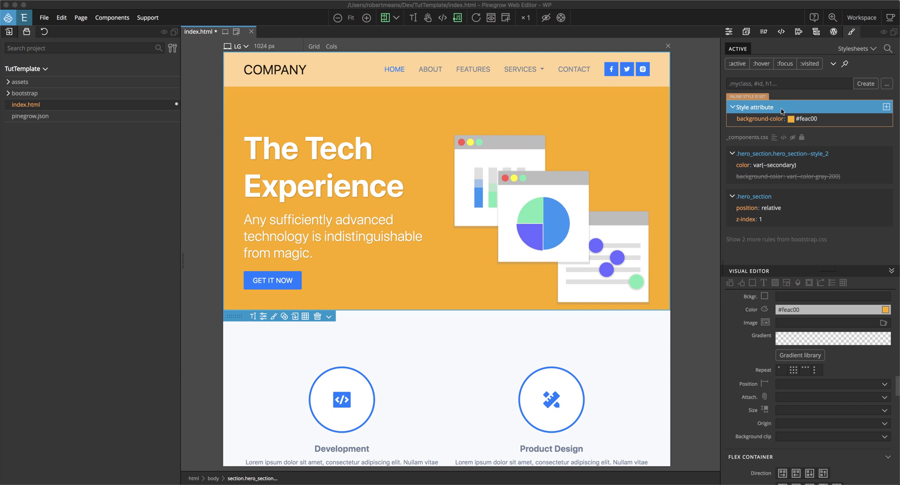
{"action": "mouse_move", "coordinate": [884, 122]}
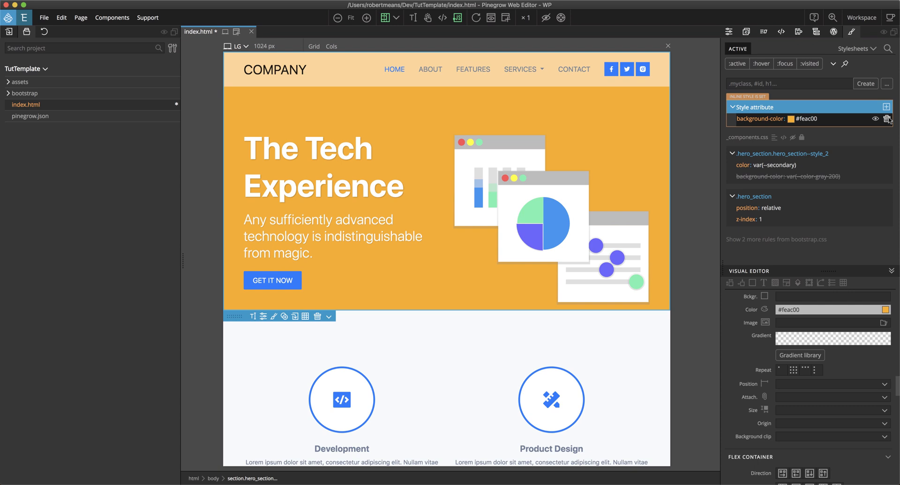
{"action": "left_click", "coordinate": [888, 119]}
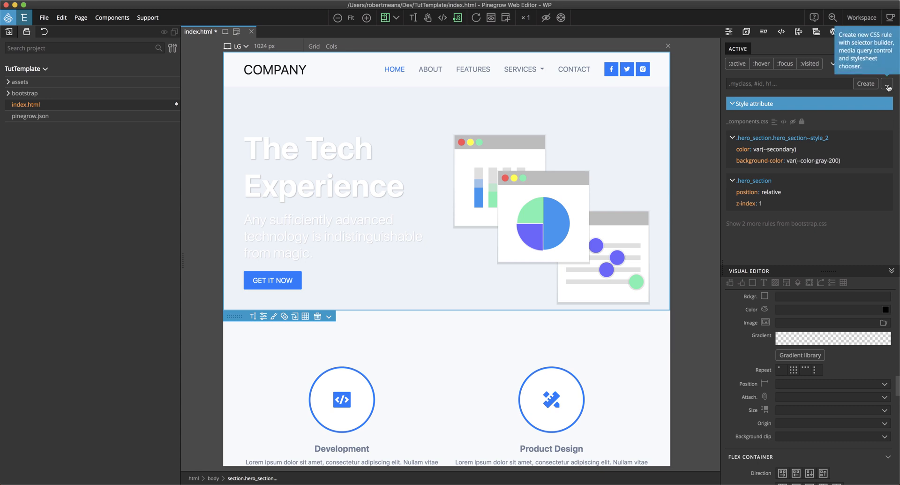
Step: Create a new empty .hero_section rule in style.css from the Create New CSS Rule dialog
{"action": "left_click", "coordinate": [888, 83]}
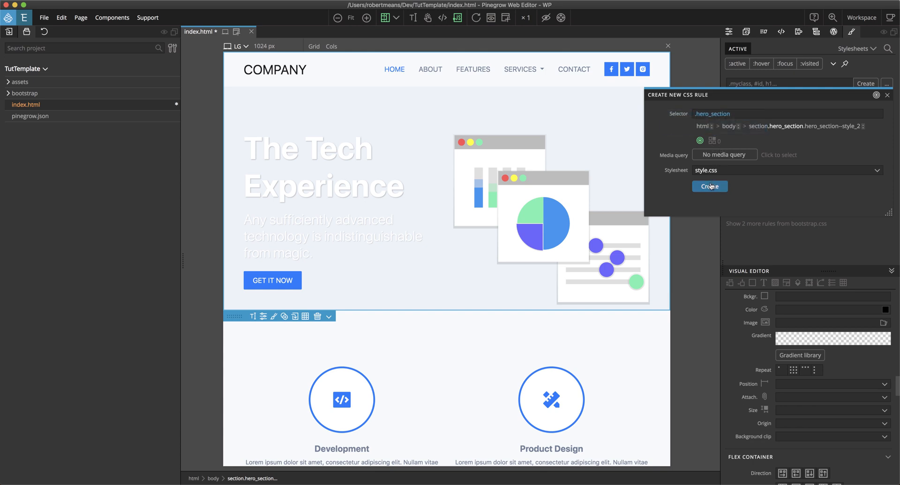
{"action": "left_click", "coordinate": [709, 185]}
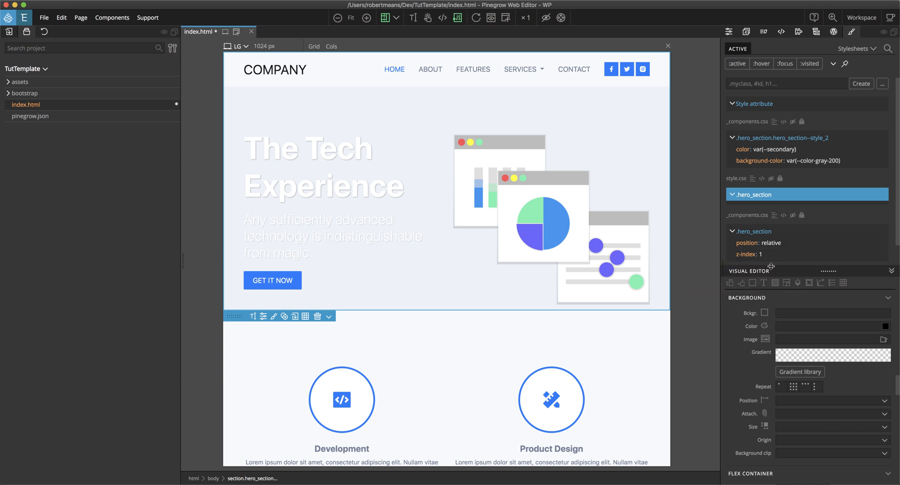
{"action": "mouse_move", "coordinate": [775, 282]}
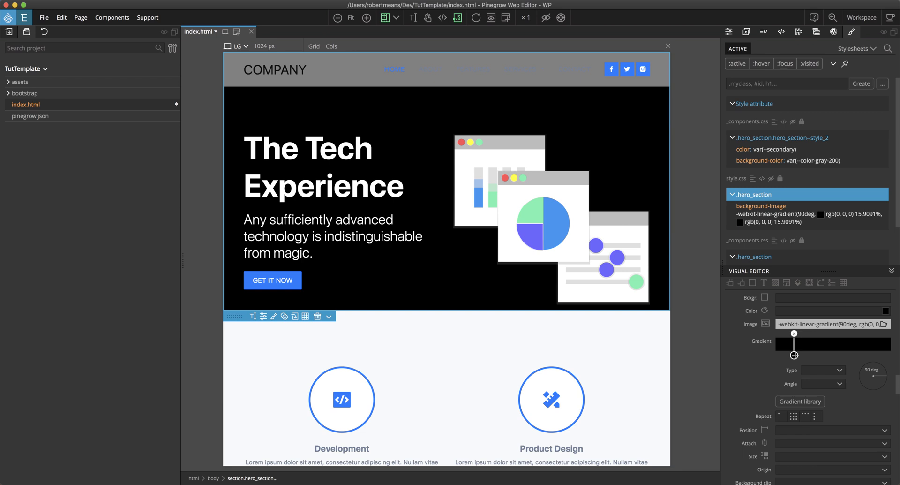
Step: Set the first gradient stop to orange #f5b300 and start choosing blue for the second stop
{"action": "left_click", "coordinate": [794, 355]}
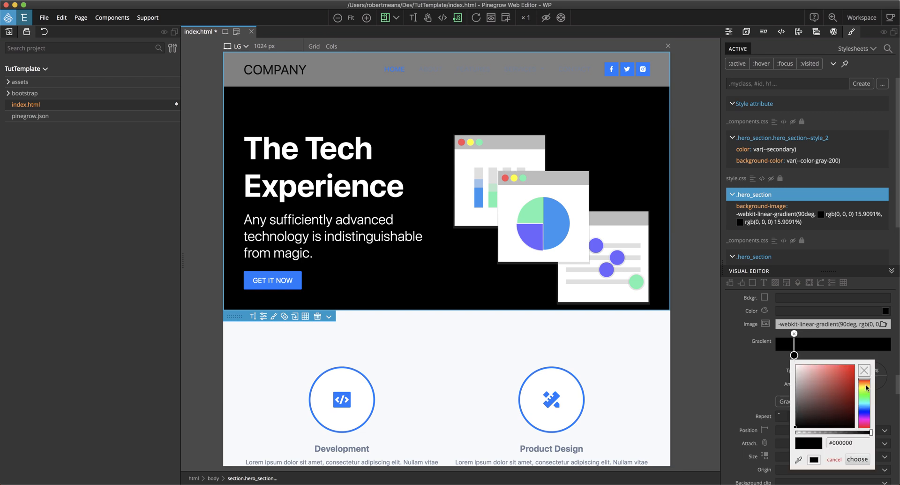
{"action": "left_click", "coordinate": [863, 378]}
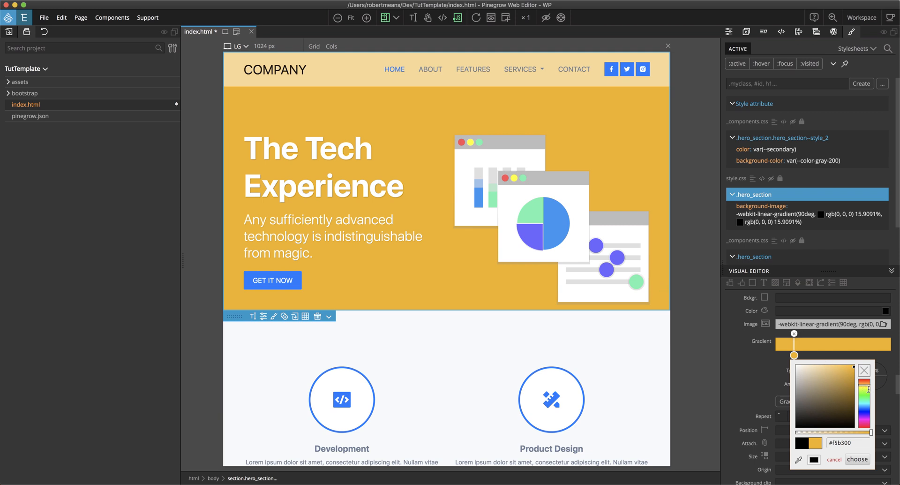
{"action": "left_click", "coordinate": [856, 458]}
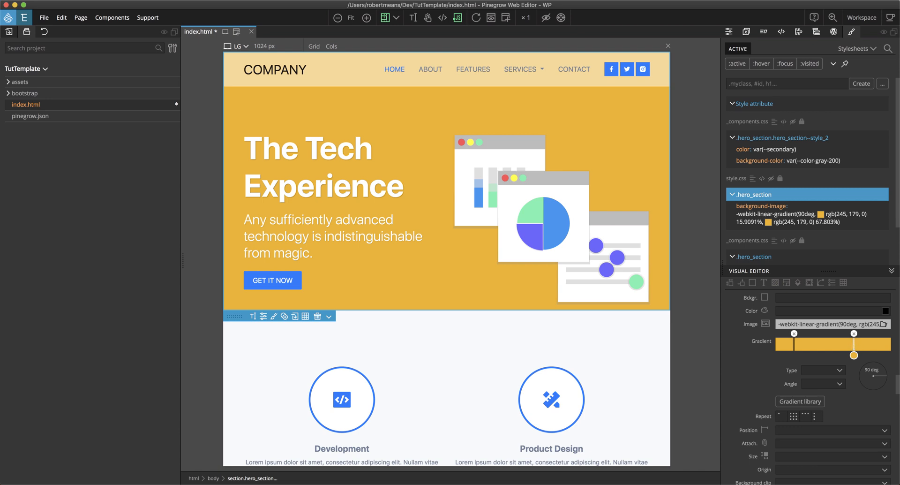
{"action": "left_click", "coordinate": [853, 355]}
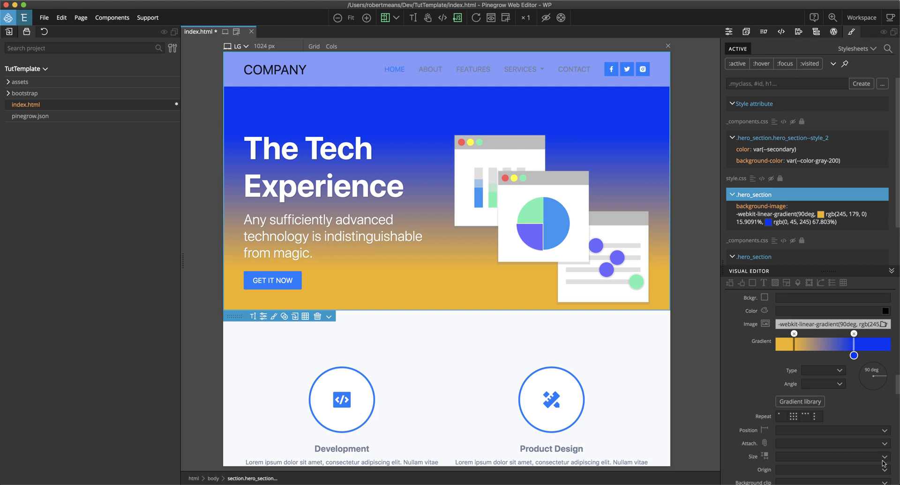
{"action": "mouse_move", "coordinate": [774, 347]}
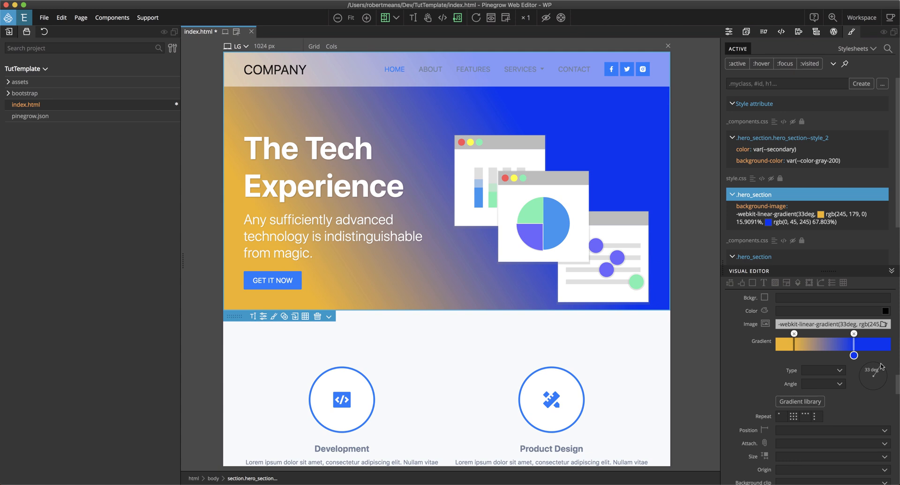
{"action": "mouse_move", "coordinate": [841, 372]}
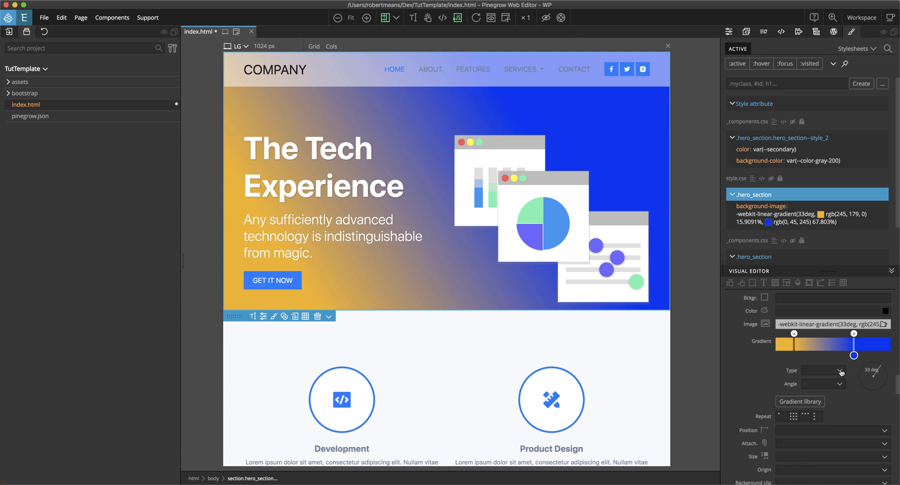
Step: Try Top, Left and Right gradient angles, settling on Bottom so blue fades down into orange
{"action": "left_click", "coordinate": [838, 384]}
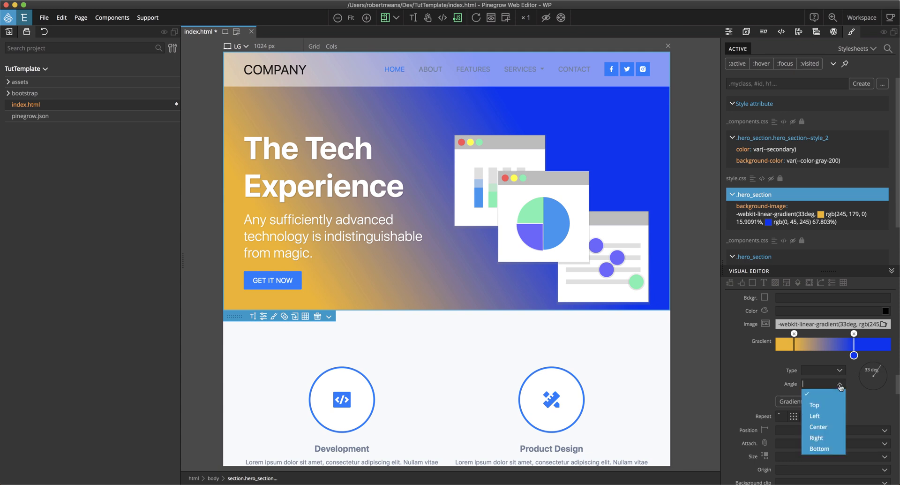
{"action": "left_click", "coordinate": [814, 404]}
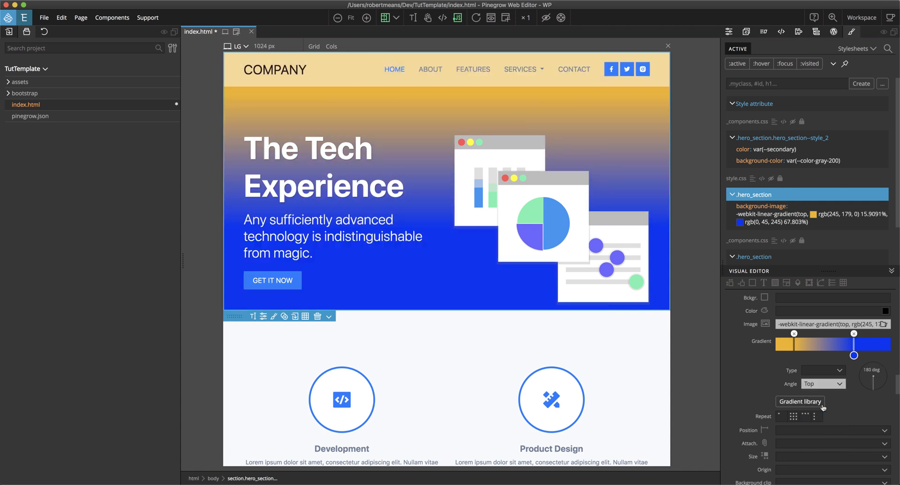
{"action": "left_click", "coordinate": [822, 384]}
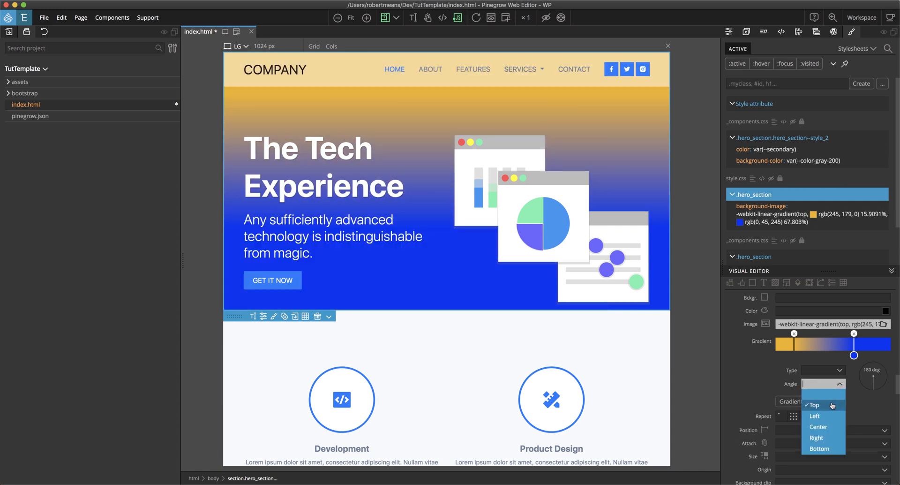
{"action": "left_click", "coordinate": [814, 416]}
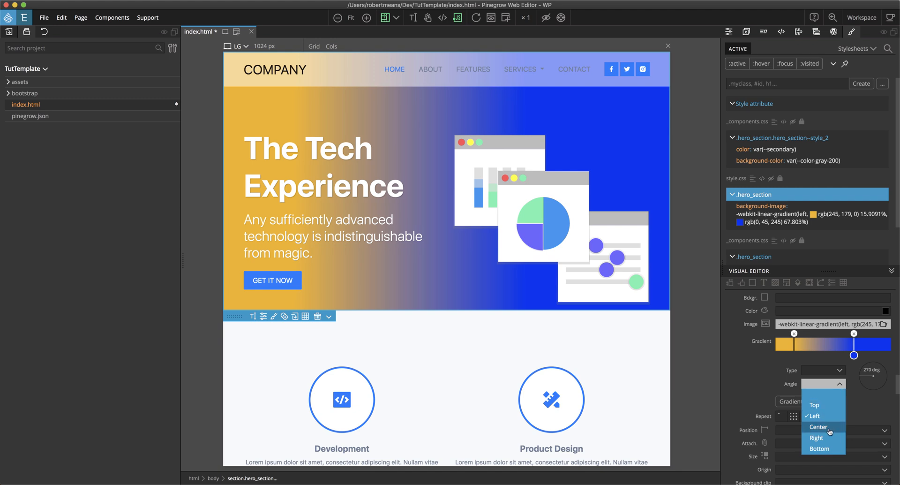
{"action": "left_click", "coordinate": [817, 426]}
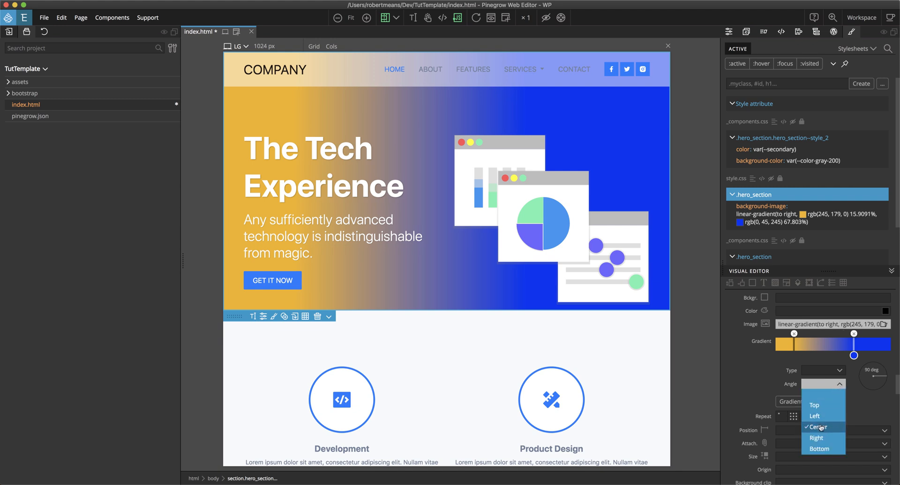
{"action": "left_click", "coordinate": [815, 437]}
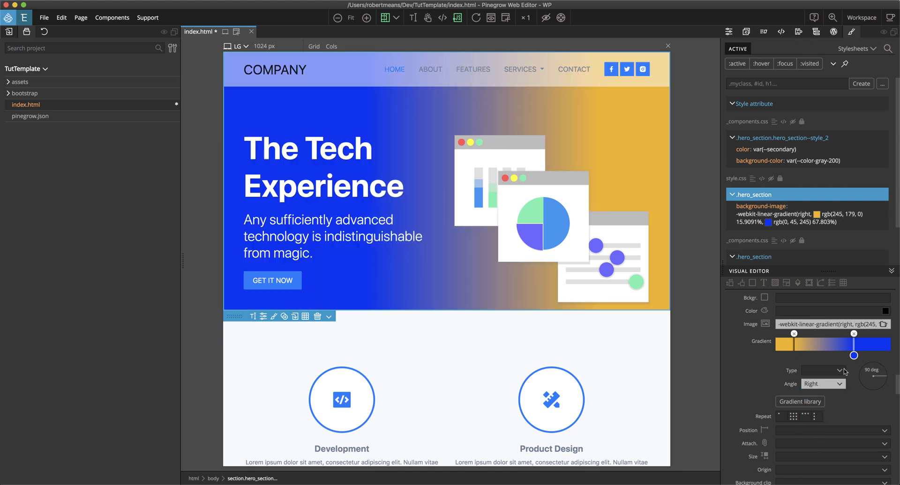
{"action": "left_click", "coordinate": [821, 383]}
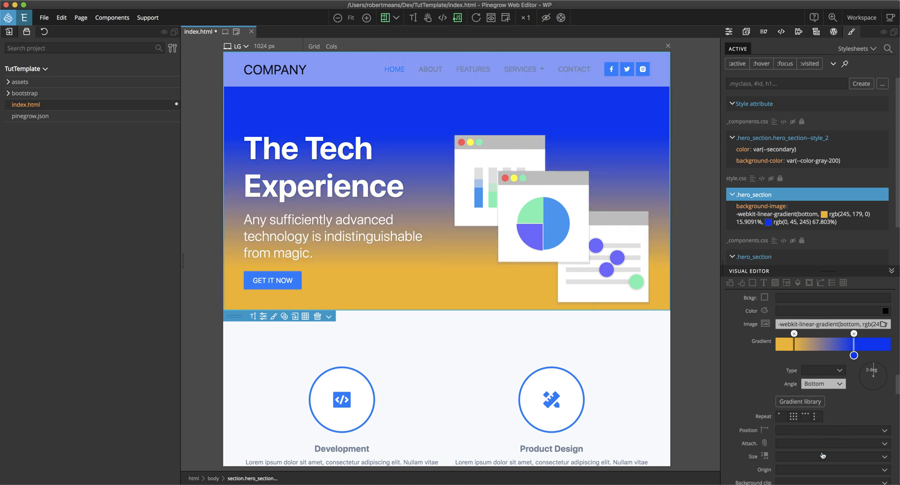
{"action": "mouse_move", "coordinate": [875, 383]}
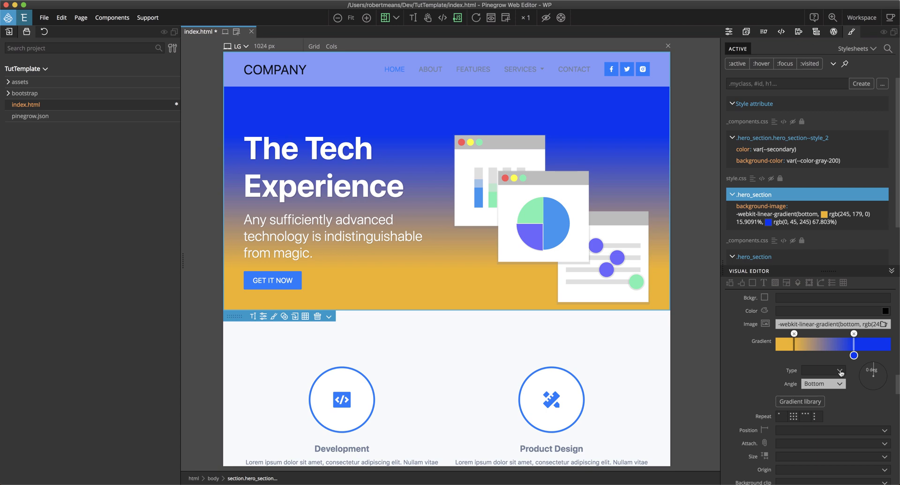
Step: Switch the gradient Type to Radial and place the orange glow at Top, then Center
{"action": "left_click", "coordinate": [823, 369]}
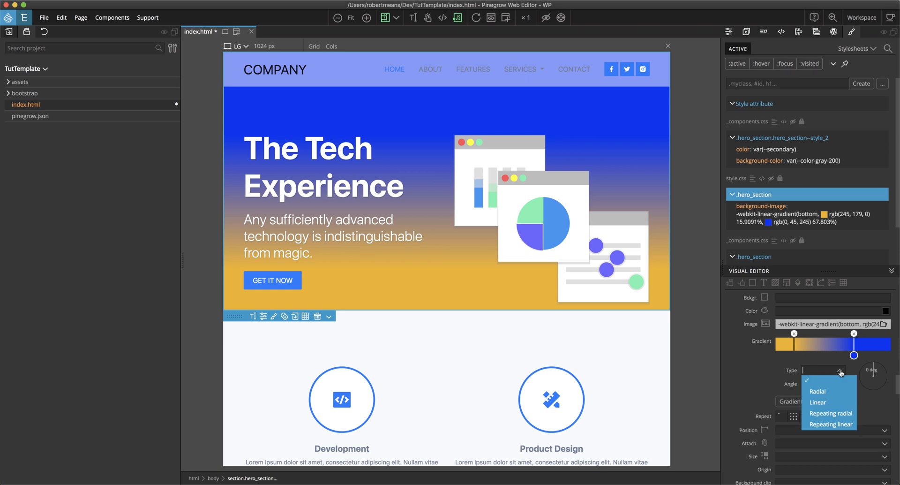
{"action": "mouse_move", "coordinate": [817, 391]}
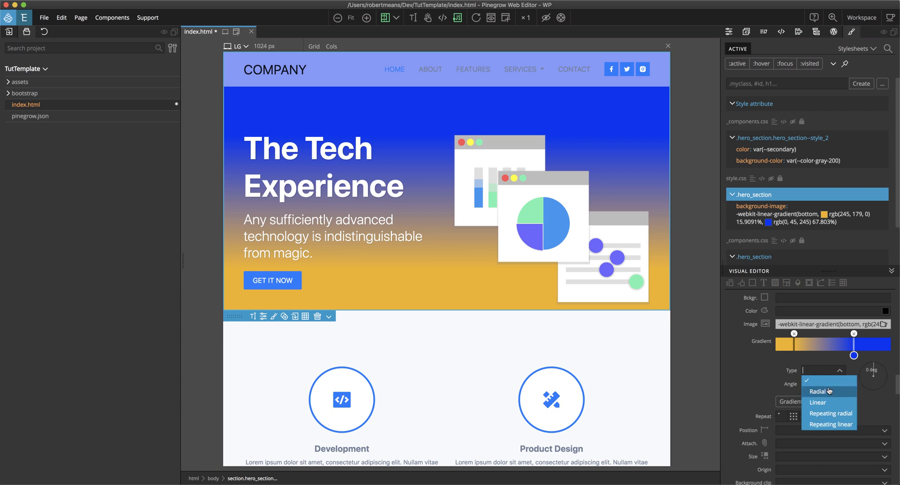
{"action": "left_click", "coordinate": [817, 391]}
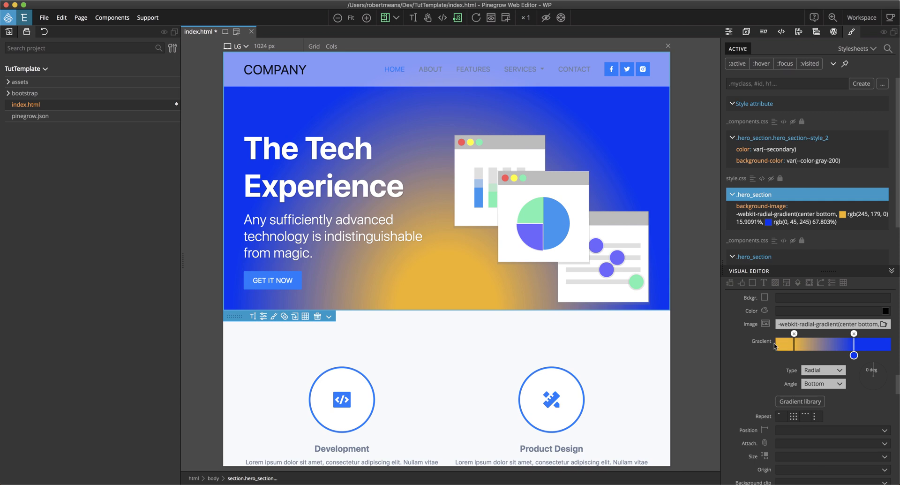
{"action": "mouse_move", "coordinate": [845, 379]}
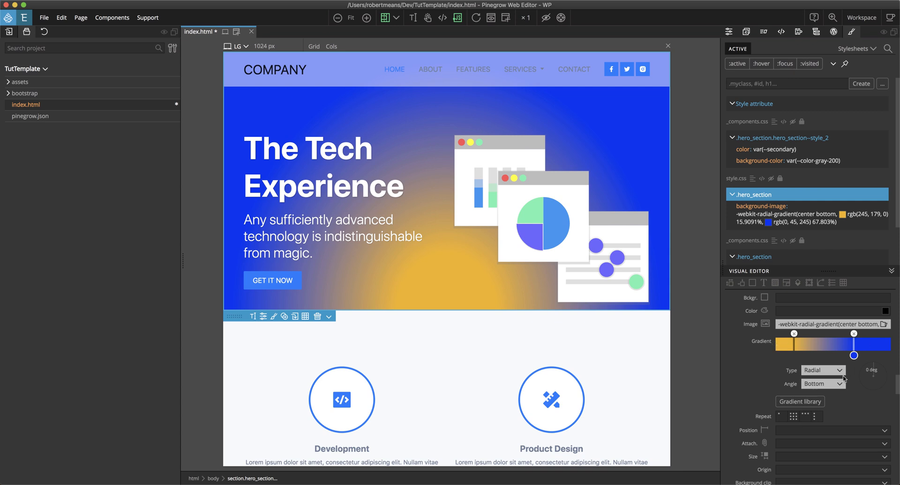
{"action": "left_click", "coordinate": [822, 383]}
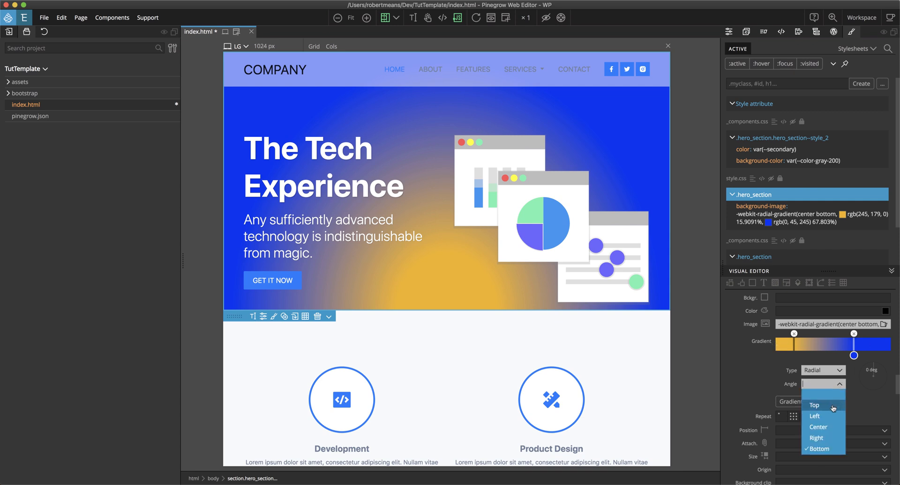
{"action": "left_click", "coordinate": [813, 405]}
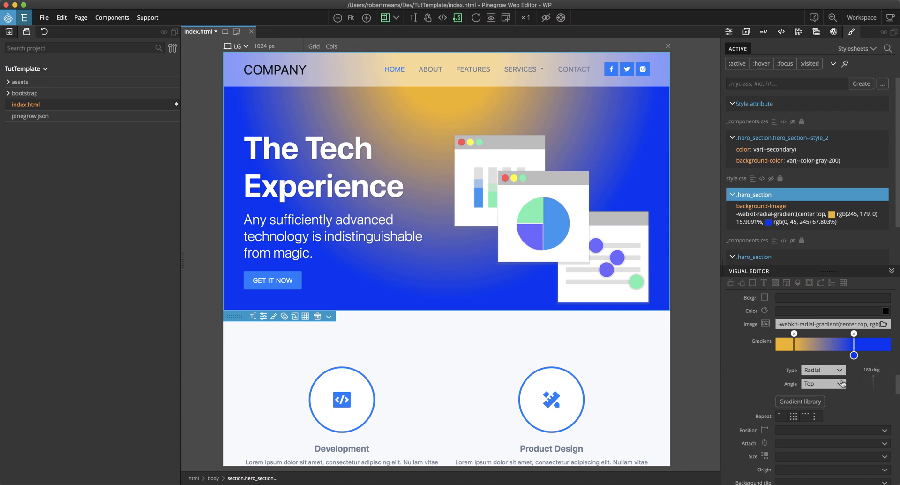
{"action": "left_click", "coordinate": [822, 384]}
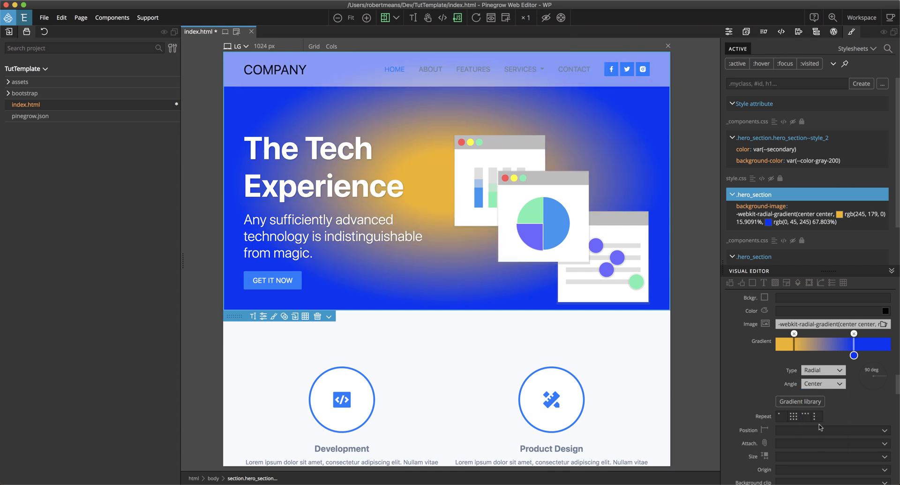
{"action": "mouse_move", "coordinate": [841, 386]}
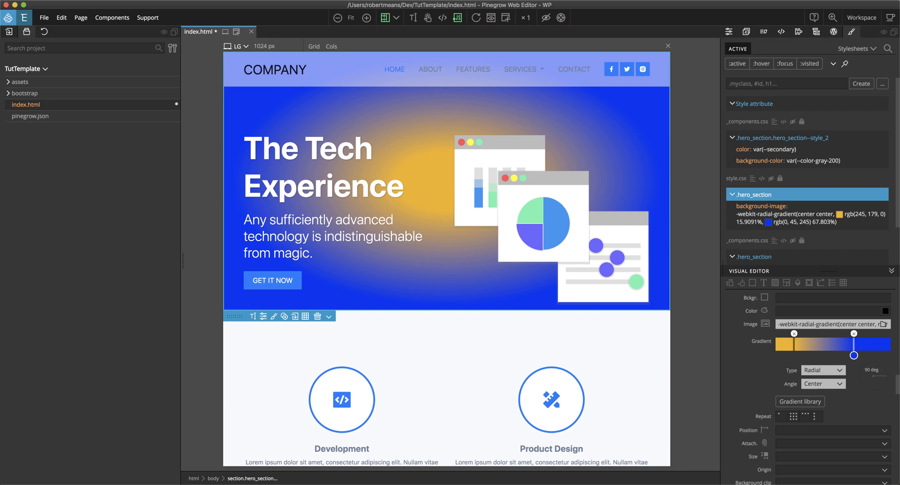
{"action": "mouse_move", "coordinate": [799, 407]}
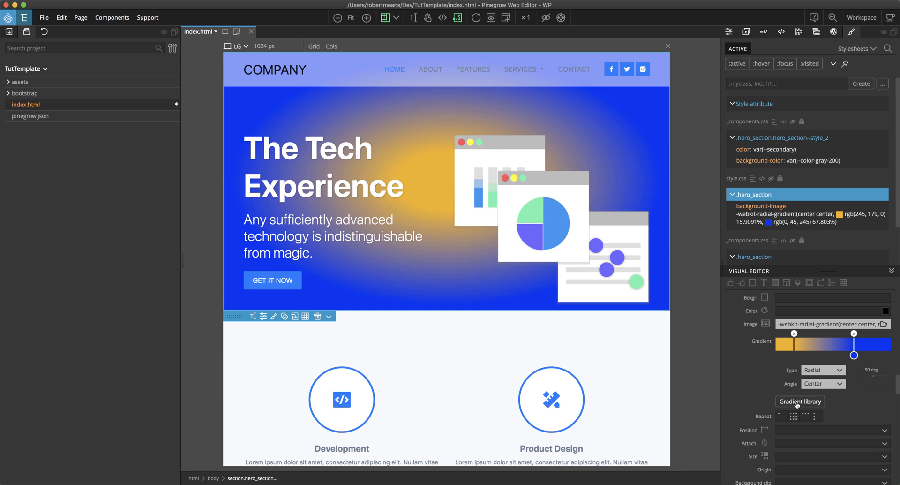
Step: Search the Gradient library for "atlas" and apply the Atlas preset to the hero background
{"action": "left_click", "coordinate": [799, 401]}
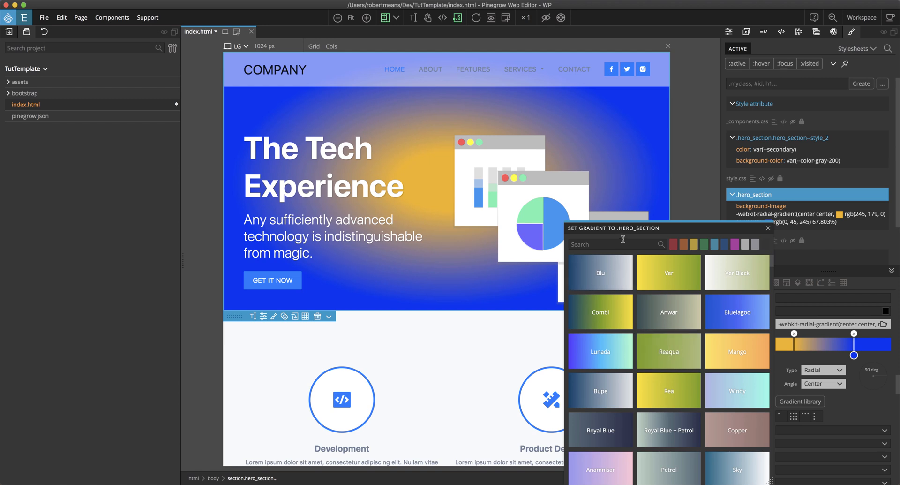
{"action": "mouse_move", "coordinate": [594, 244]}
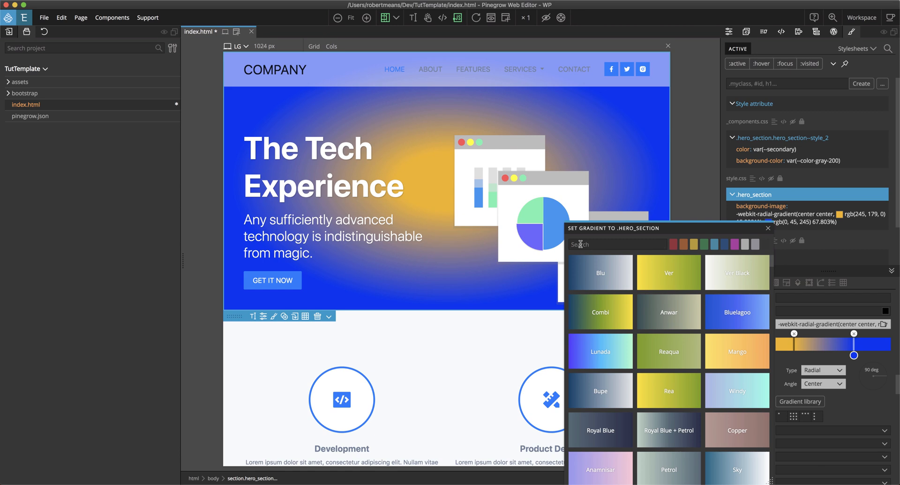
{"action": "type", "text": "a"}
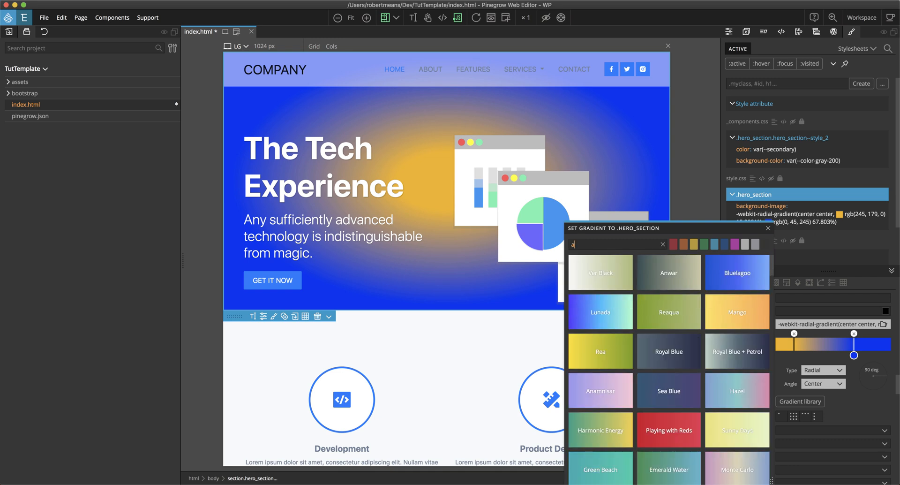
{"action": "type", "text": "tlas"}
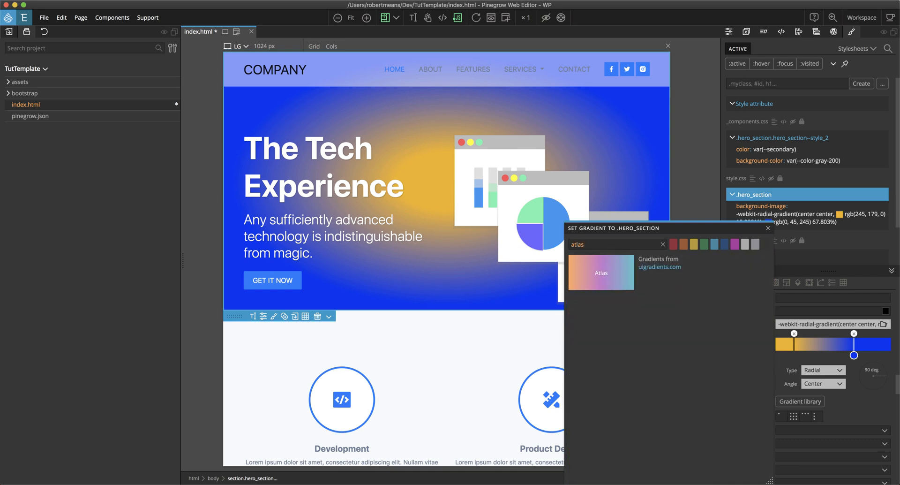
{"action": "left_click", "coordinate": [601, 272]}
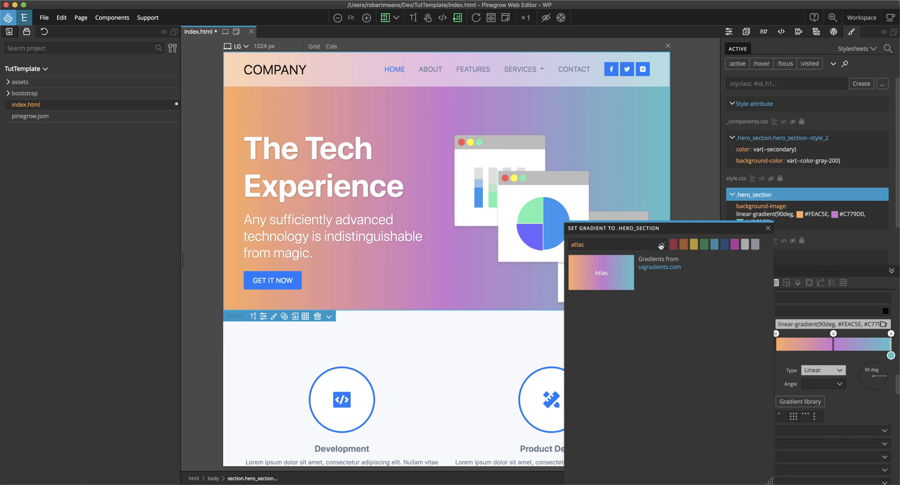
Step: Browse the red and blue swatch filters in the preset gradient library
{"action": "left_click", "coordinate": [673, 244]}
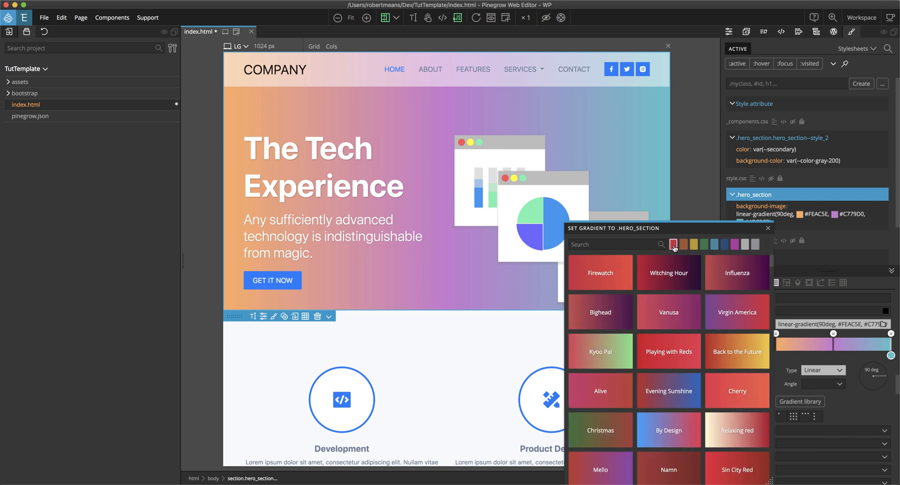
{"action": "left_click", "coordinate": [725, 243]}
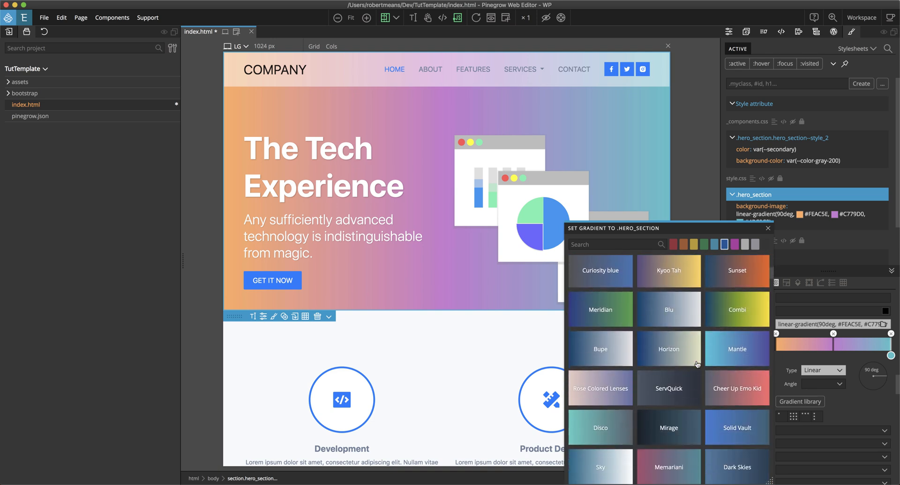
{"action": "scroll", "scroll_direction": "down", "scroll_amount": 3}
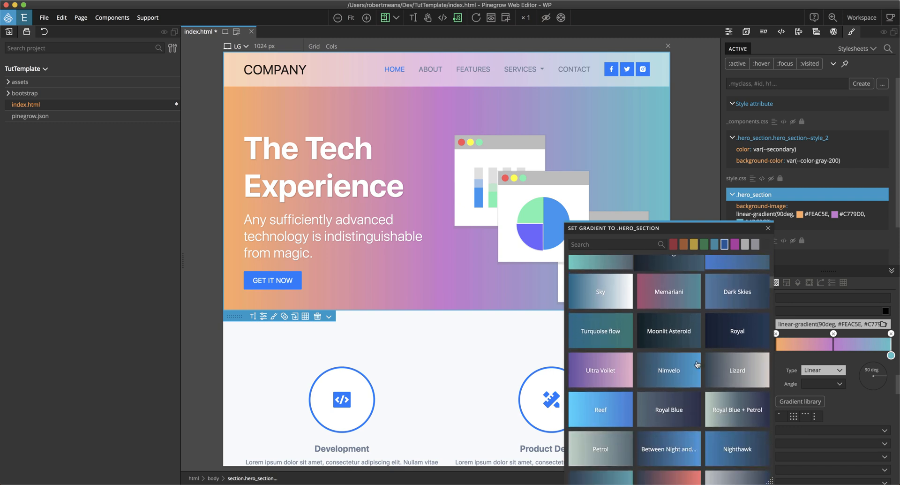
{"action": "scroll", "scroll_direction": "up", "scroll_amount": 3}
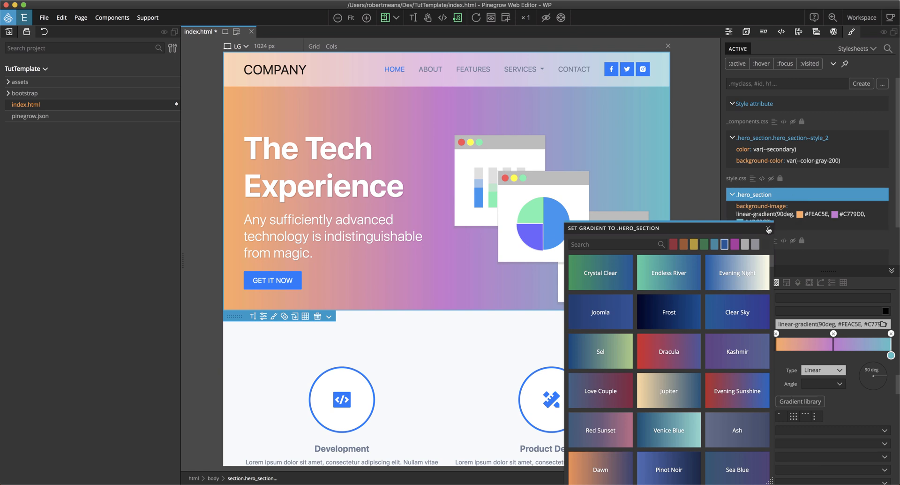
Step: Close the preset gradient library, leaving the hero's three-stop teal, purple and orange gradient
{"action": "left_click", "coordinate": [767, 228]}
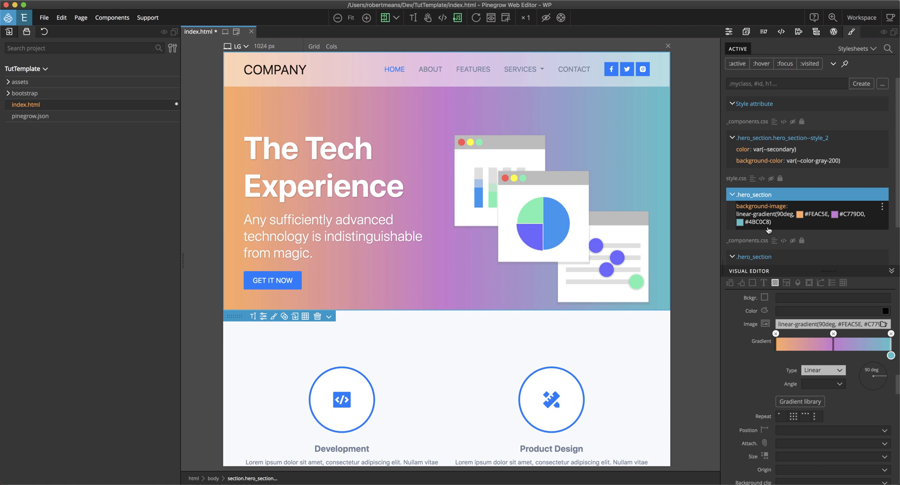
{"action": "mouse_move", "coordinate": [745, 221]}
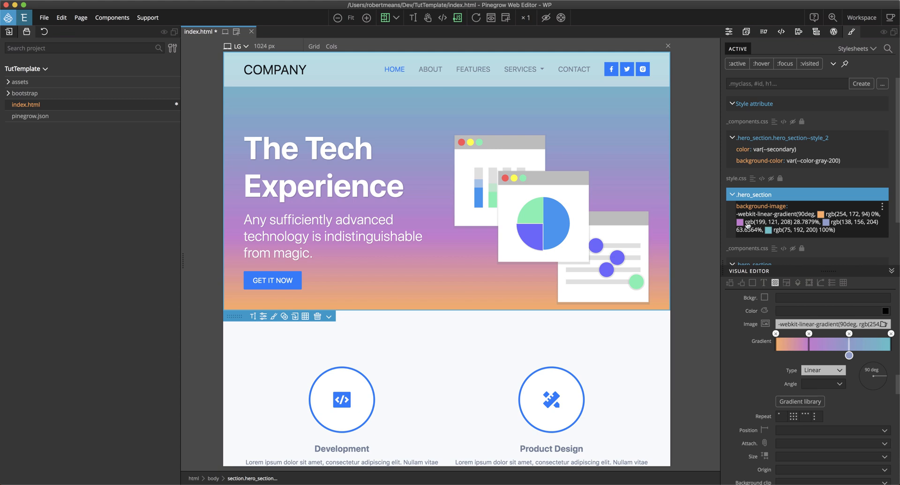
{"action": "mouse_move", "coordinate": [855, 225]}
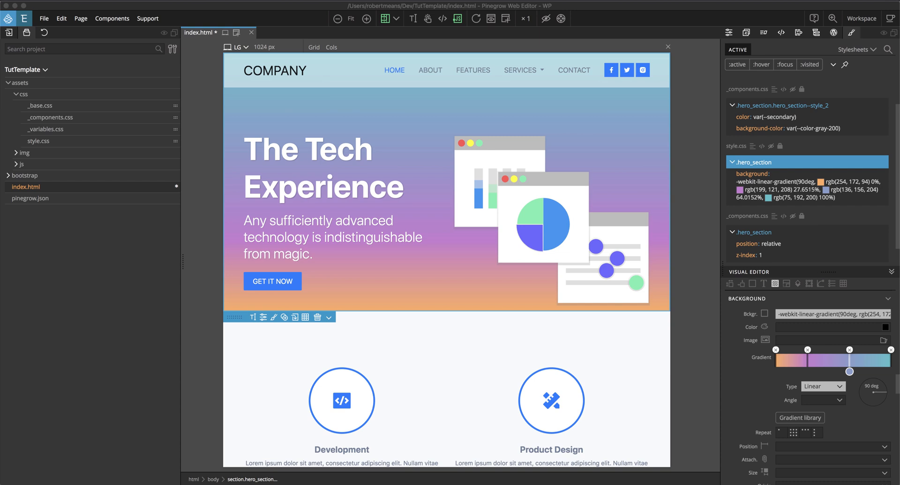
{"action": "mouse_move", "coordinate": [453, 188]}
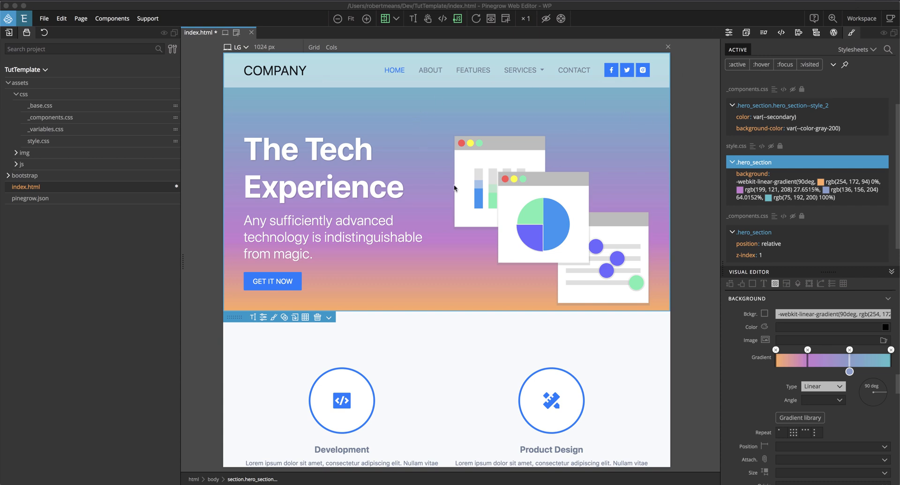
{"action": "mouse_move", "coordinate": [544, 119]}
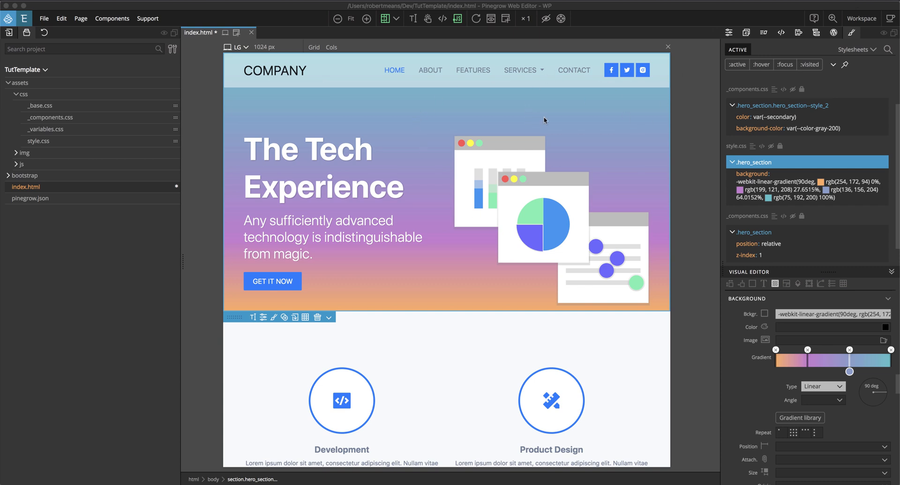
Step: Give the testimonial section the class testimonial_section in Properties, then scroll back up to the hero
{"action": "scroll", "scroll_direction": "down", "scroll_amount": 3}
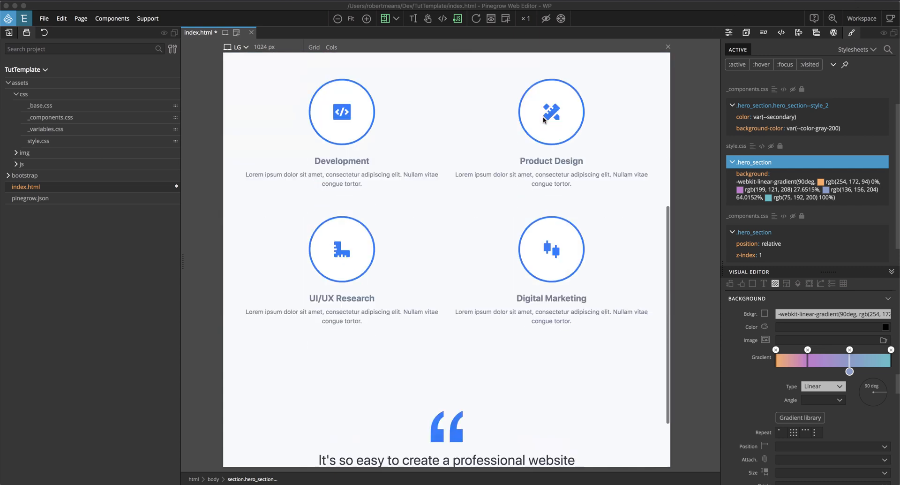
{"action": "scroll", "scroll_direction": "down", "scroll_amount": 3}
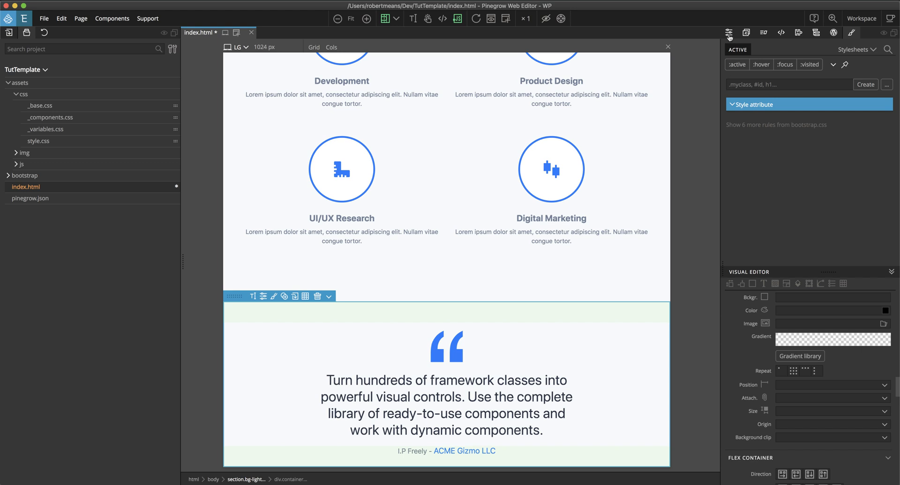
{"action": "left_click", "coordinate": [730, 31]}
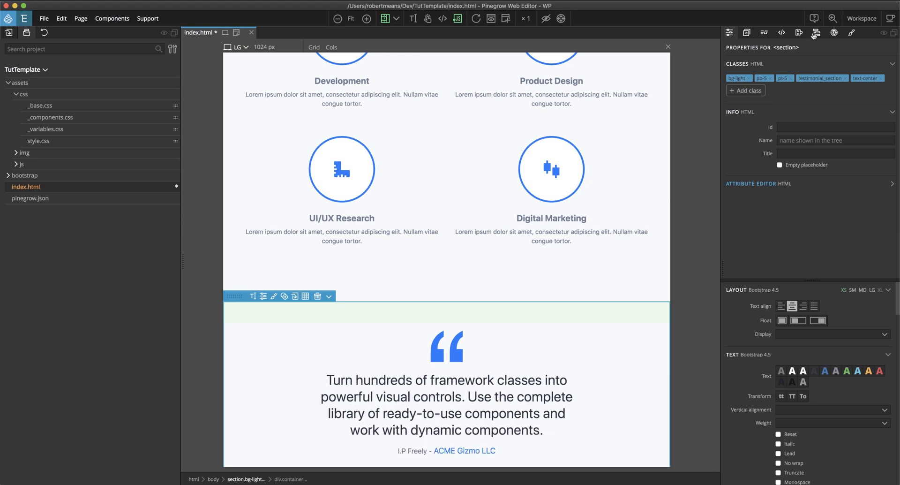
{"action": "scroll", "scroll_direction": "up", "scroll_amount": 3}
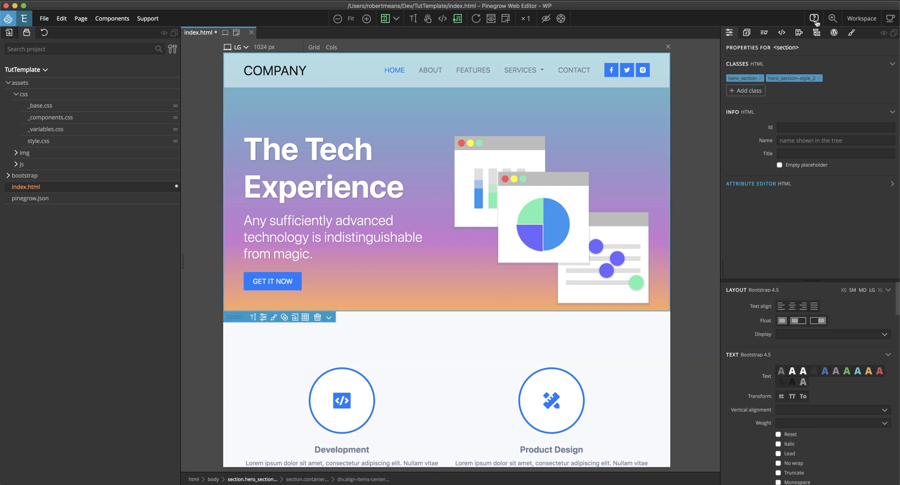
Step: Change the style.css selector to .hero_section, .testimonial_section and check the testimonial shows the gradient
{"action": "left_click", "coordinate": [851, 33]}
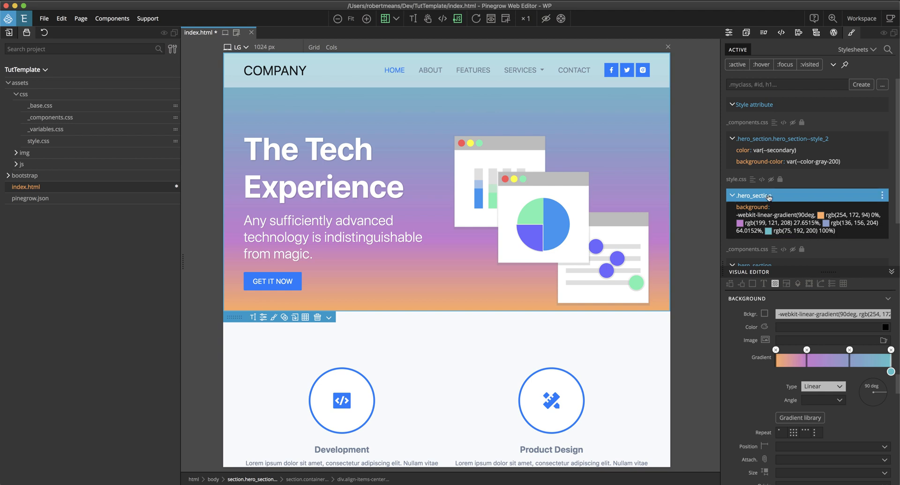
{"action": "mouse_move", "coordinate": [769, 198]}
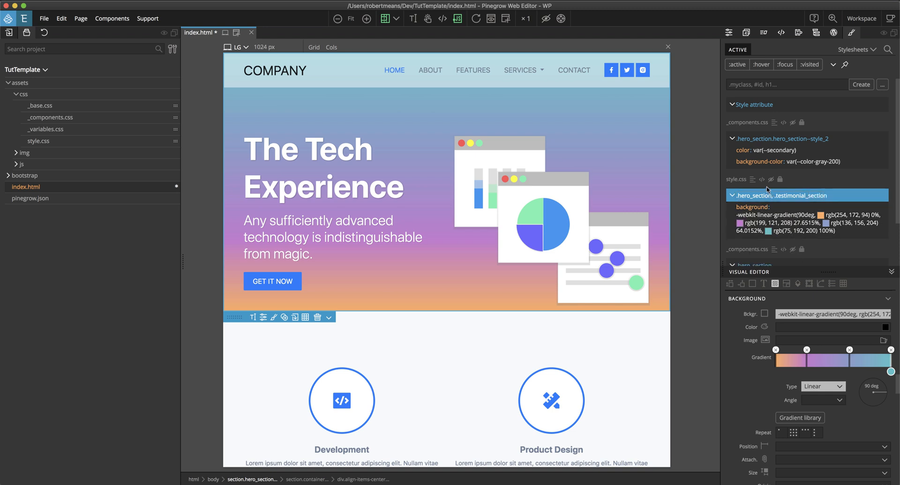
{"action": "mouse_move", "coordinate": [766, 198]}
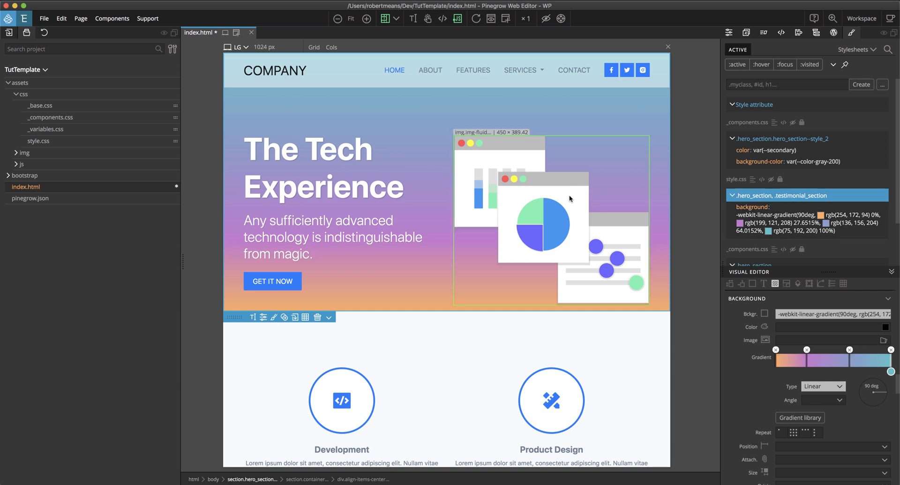
{"action": "scroll", "scroll_direction": "down", "scroll_amount": 3}
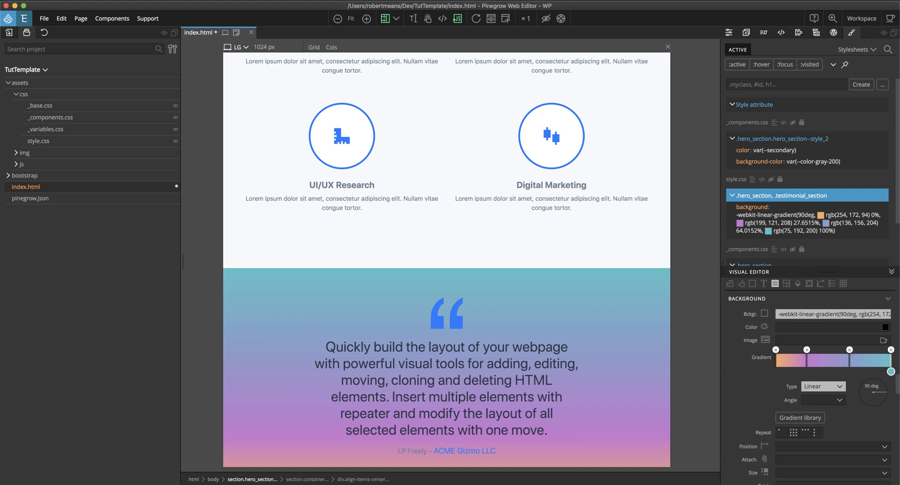
{"action": "scroll", "scroll_direction": "down", "scroll_amount": 3}
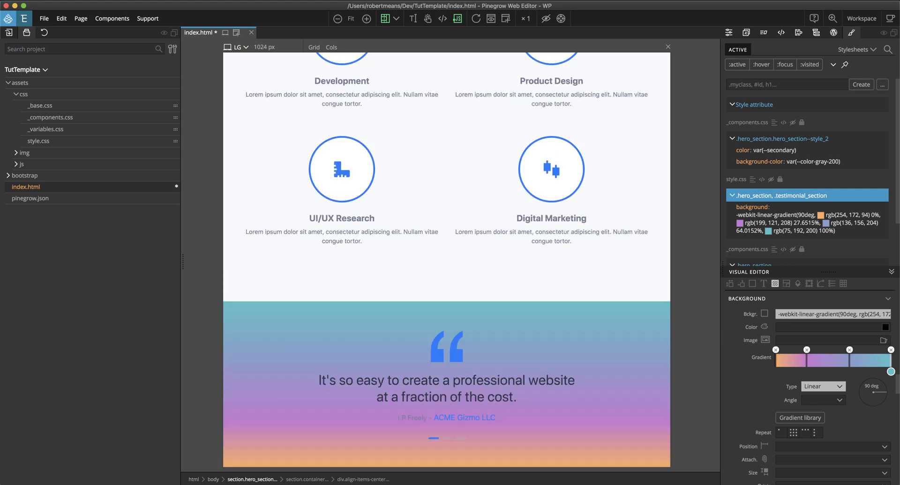
{"action": "scroll", "scroll_direction": "down", "scroll_amount": 3}
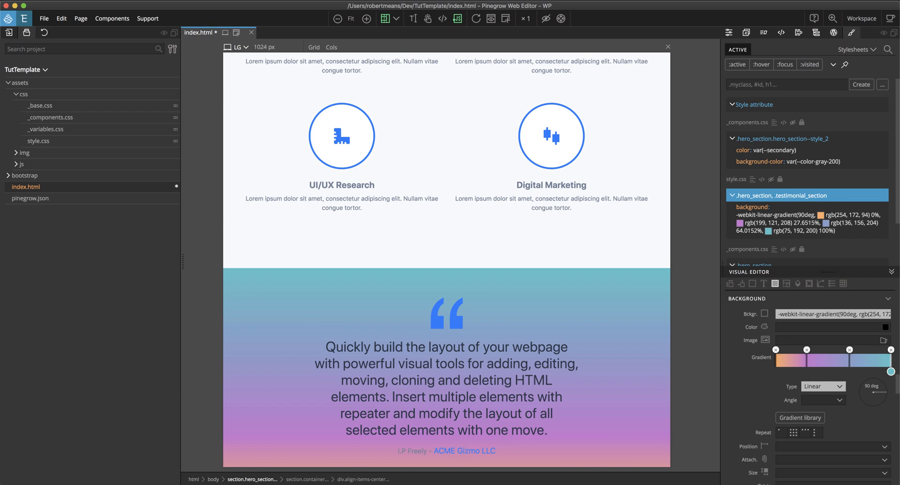
Step: In ColorZilla, keep plain CSS output, add a colour stop and set the orientation to diagonal
{"action": "left_click", "coordinate": [800, 417]}
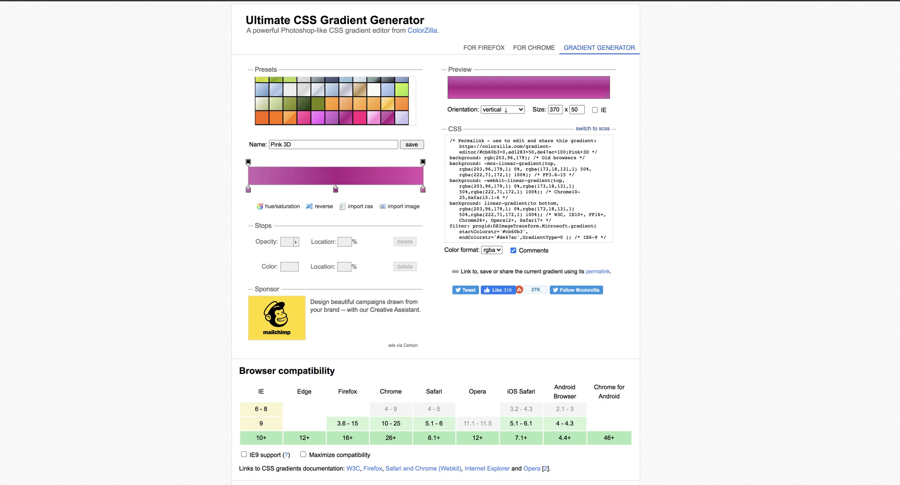
{"action": "mouse_move", "coordinate": [610, 108]}
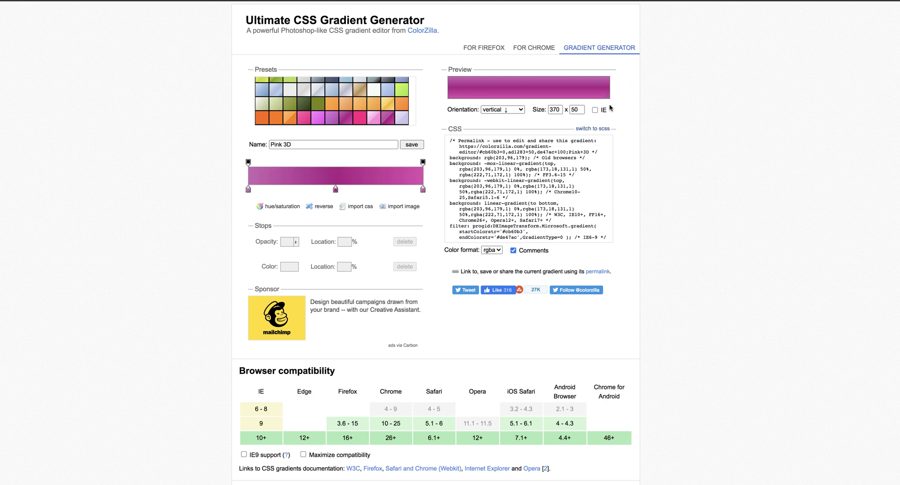
{"action": "mouse_move", "coordinate": [592, 128]}
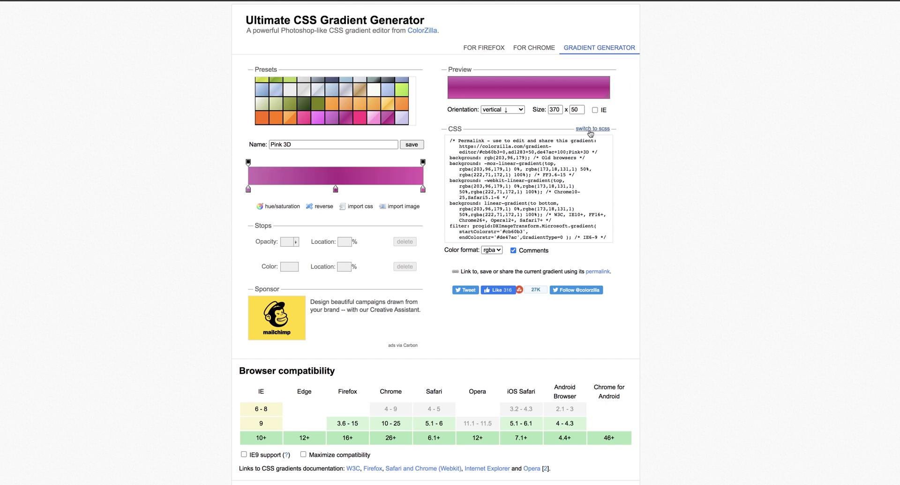
{"action": "left_click", "coordinate": [592, 128]}
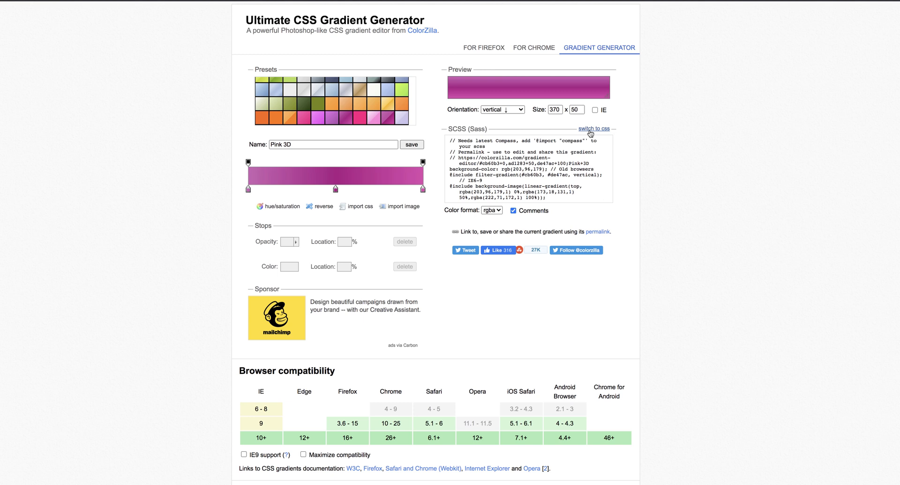
{"action": "left_click", "coordinate": [593, 128]}
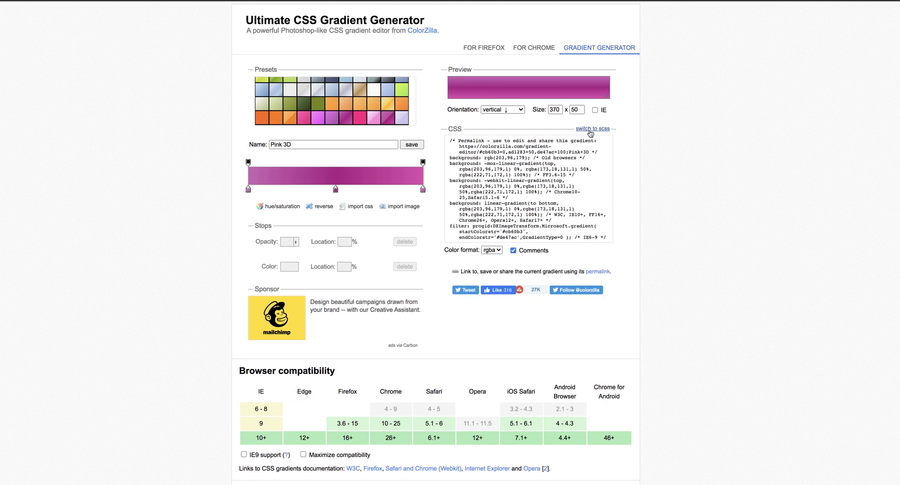
{"action": "mouse_move", "coordinate": [245, 178]}
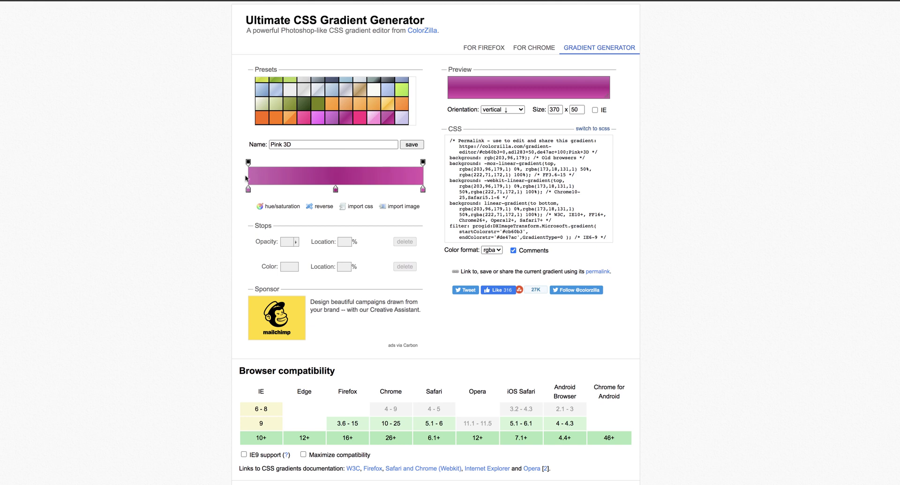
{"action": "mouse_move", "coordinate": [277, 188]}
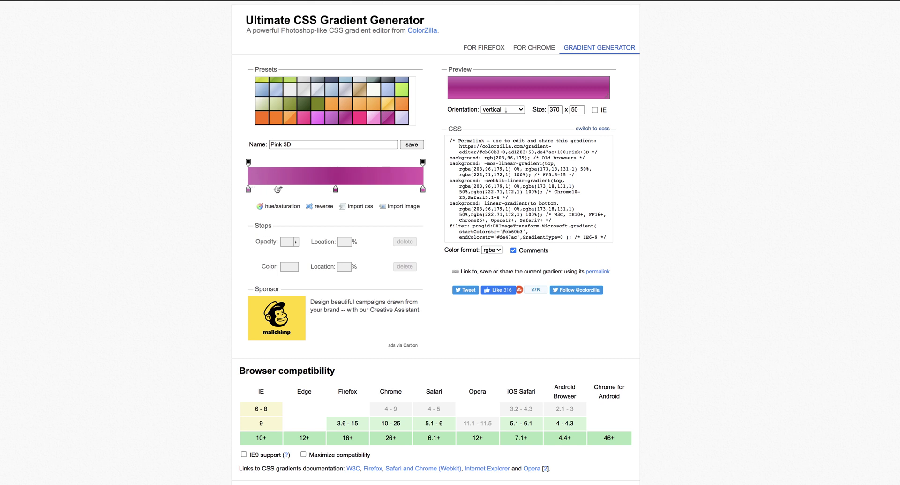
{"action": "left_click", "coordinate": [383, 189]}
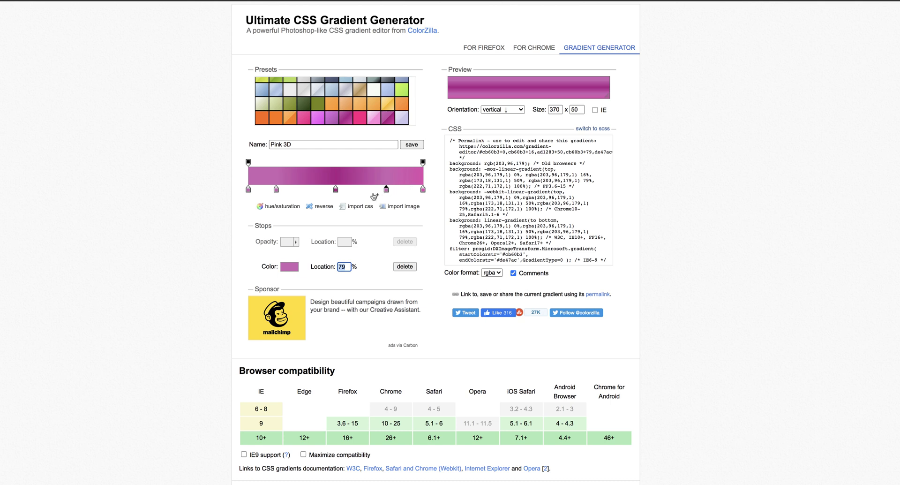
{"action": "mouse_move", "coordinate": [488, 139]}
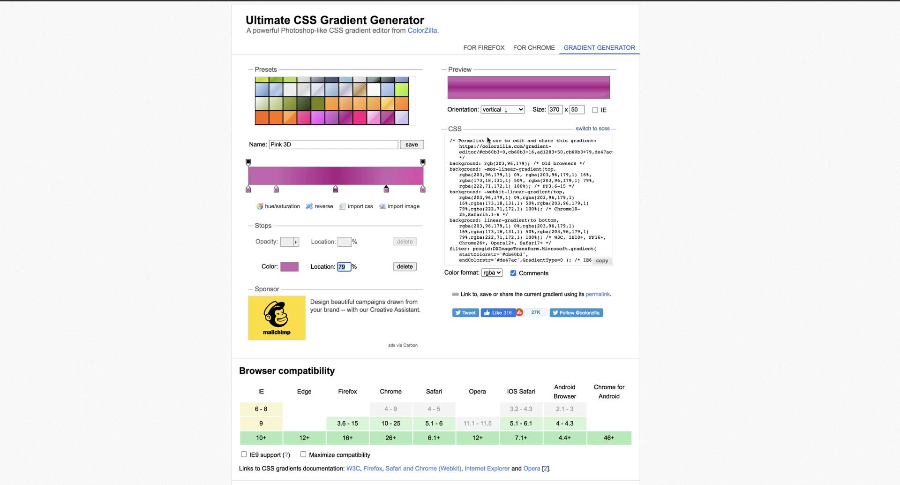
{"action": "left_click", "coordinate": [501, 109]}
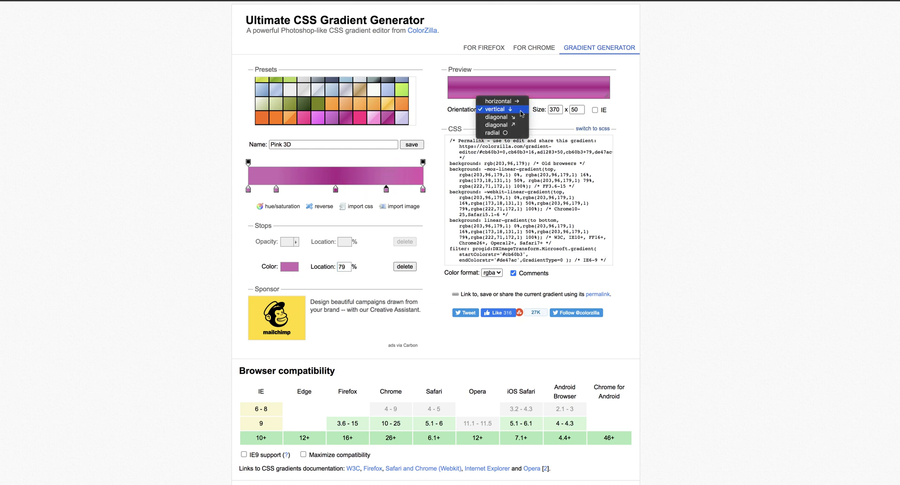
{"action": "left_click", "coordinate": [496, 117]}
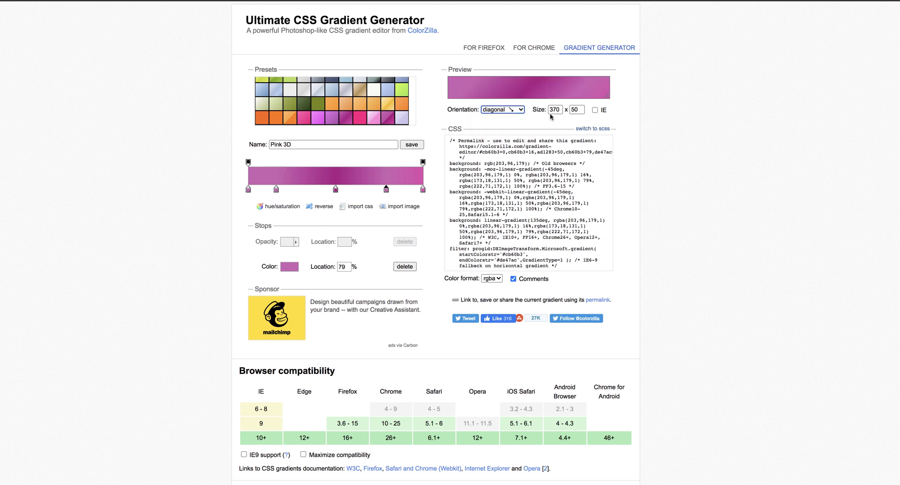
{"action": "mouse_move", "coordinate": [586, 118]}
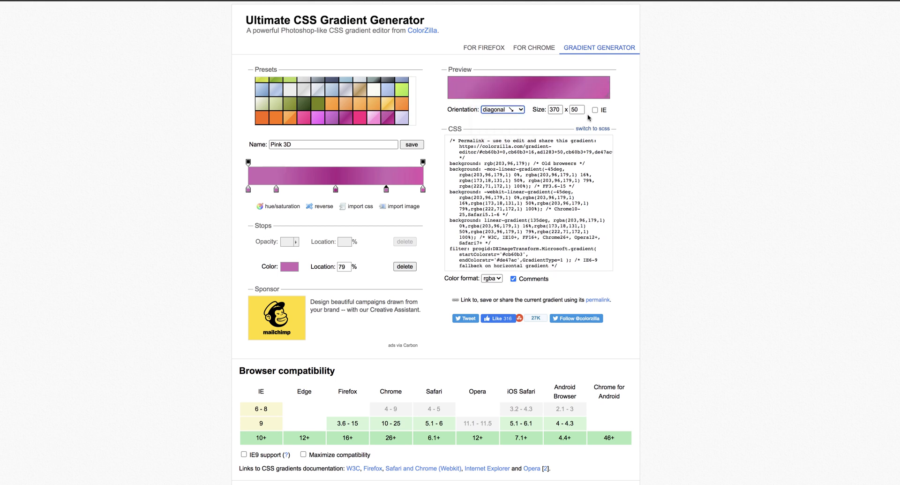
{"action": "mouse_move", "coordinate": [527, 112]}
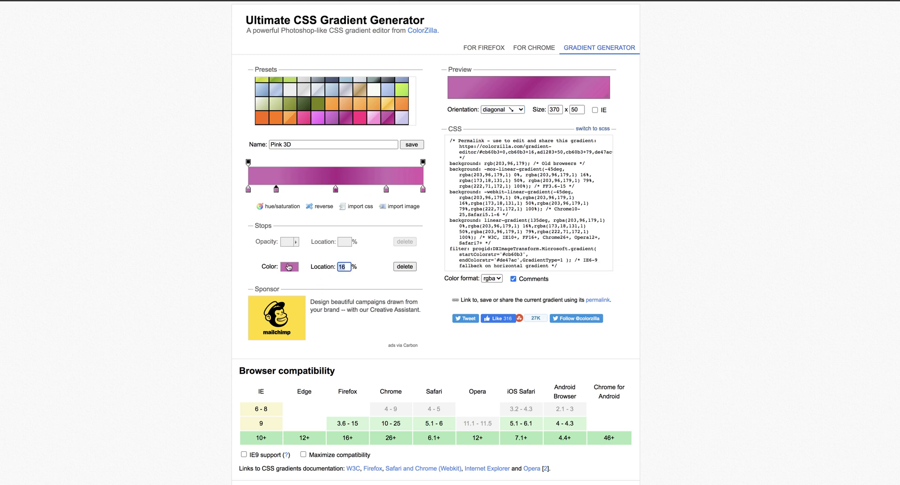
Step: Recolour the 16% and 79% stops with rose tones via the picker and copy the generated gradient CSS
{"action": "left_click", "coordinate": [287, 266]}
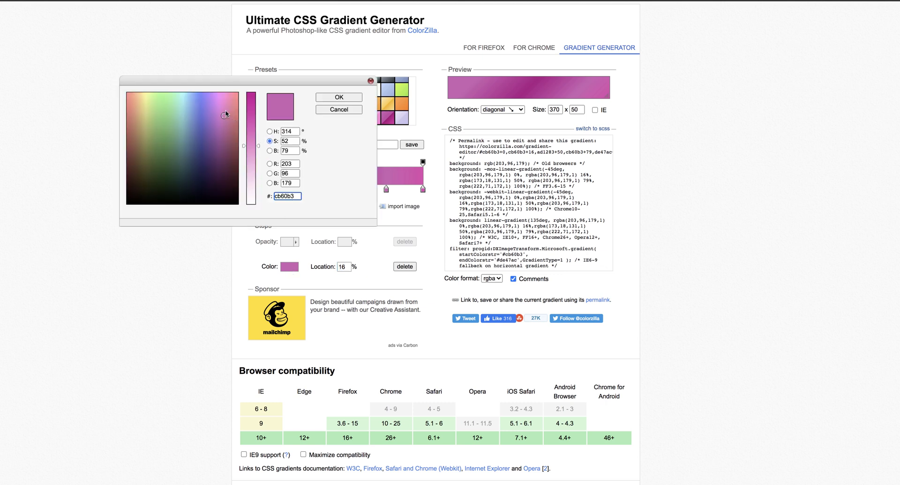
{"action": "left_click", "coordinate": [233, 112]}
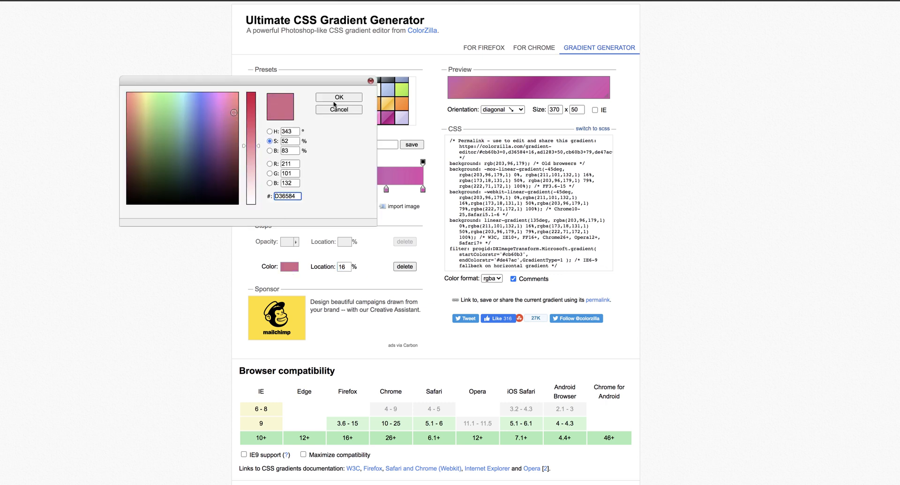
{"action": "left_click", "coordinate": [339, 97]}
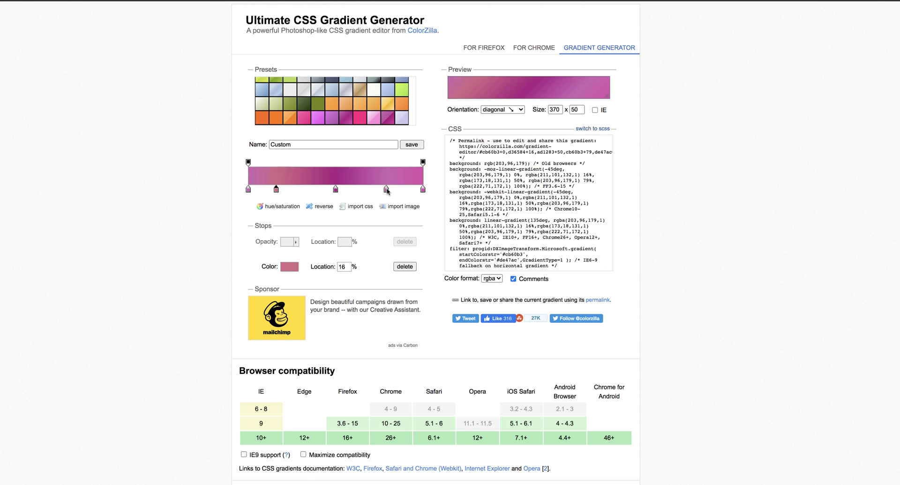
{"action": "left_click", "coordinate": [387, 189]}
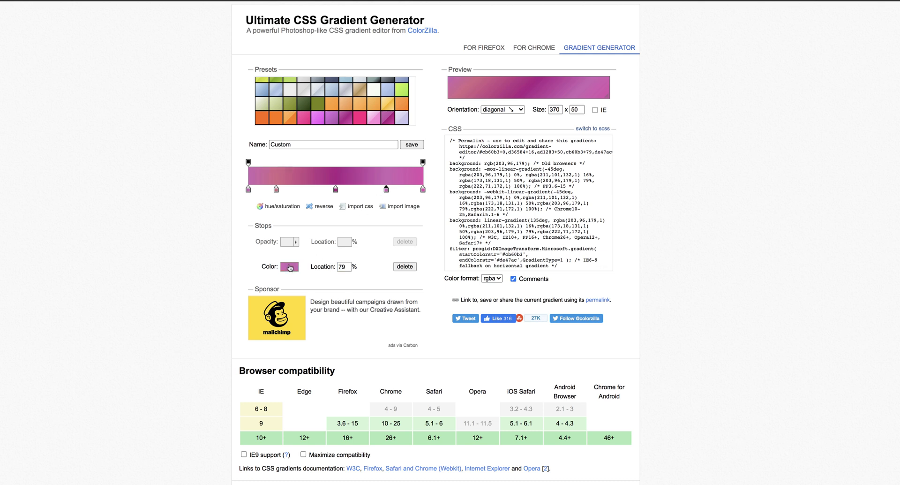
{"action": "left_click", "coordinate": [288, 266]}
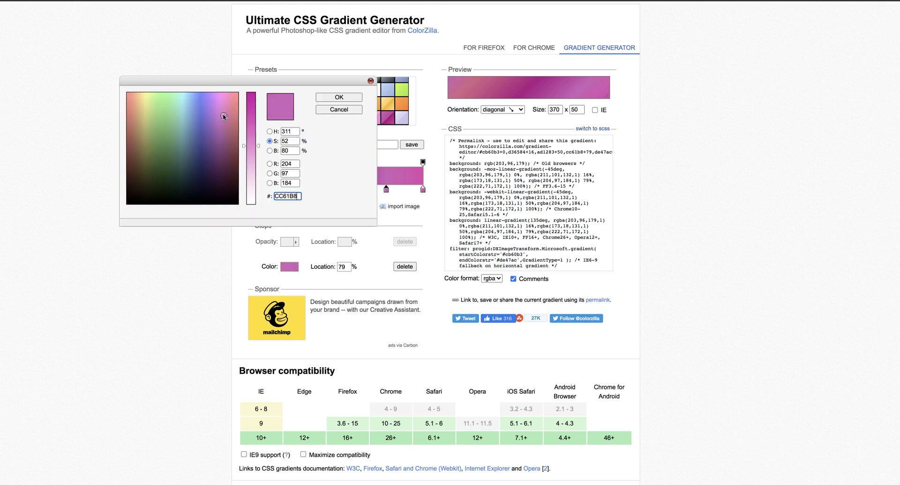
{"action": "left_click", "coordinate": [339, 97]}
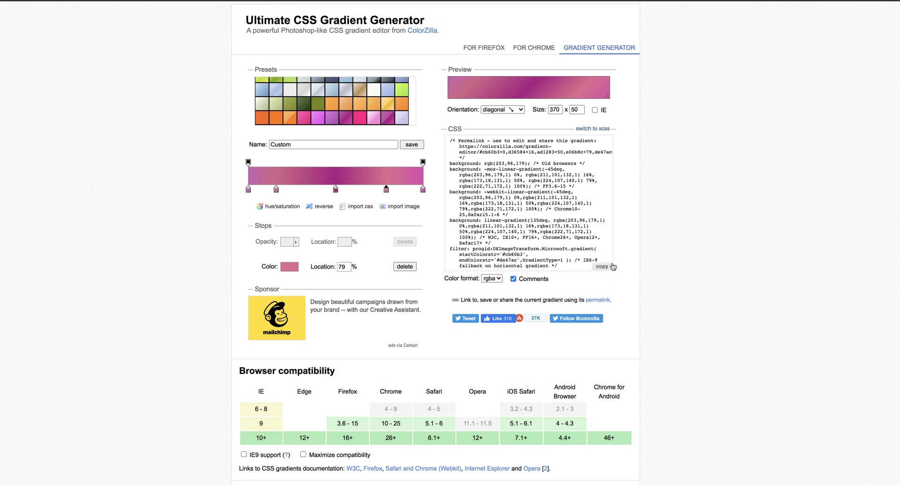
{"action": "left_click", "coordinate": [602, 266]}
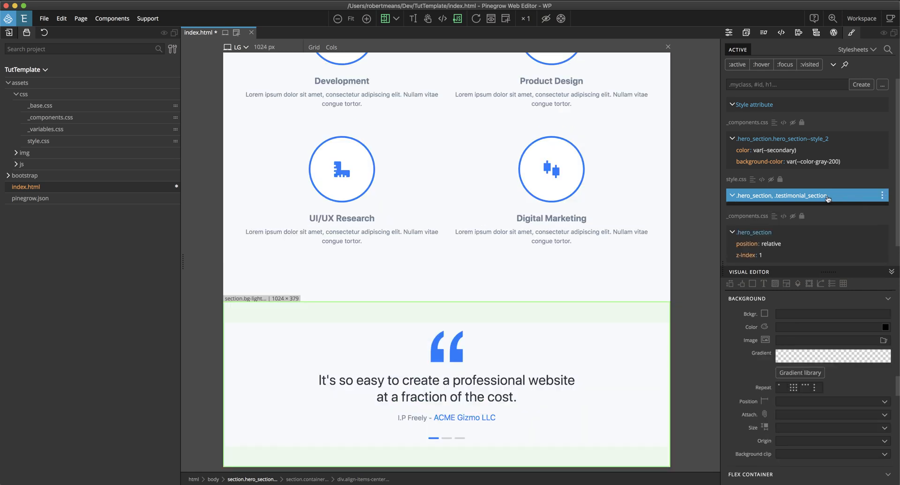
{"action": "mouse_move", "coordinate": [866, 203]}
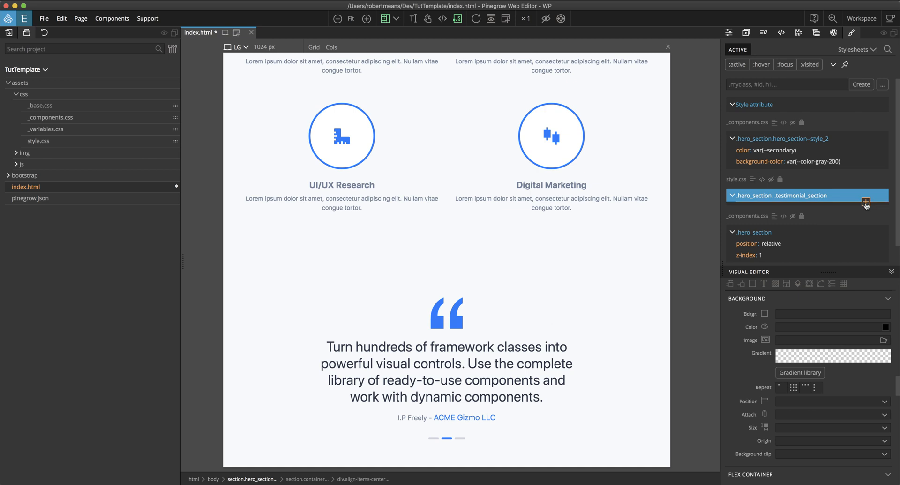
Step: Paste the ColorZilla pink gradient CSS into the .hero_section, .testimonial_section rule and finish editing
{"action": "left_click", "coordinate": [865, 202]}
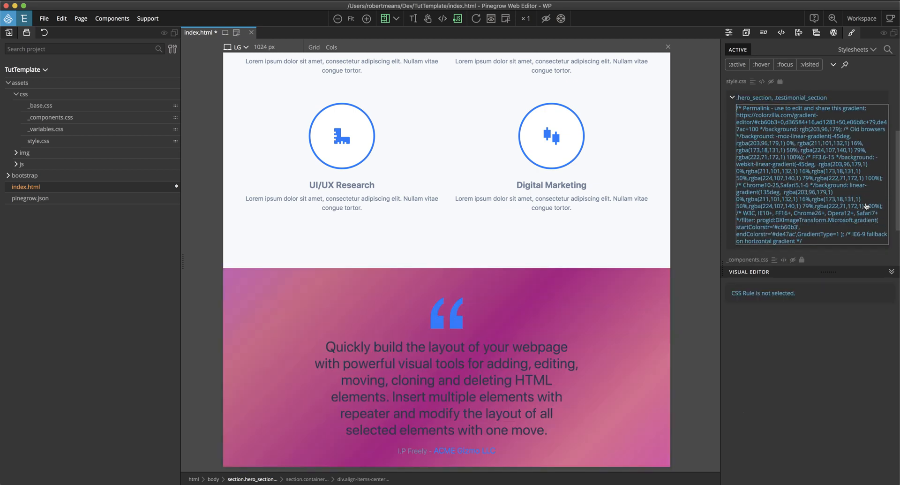
{"action": "left_click", "coordinate": [781, 98]}
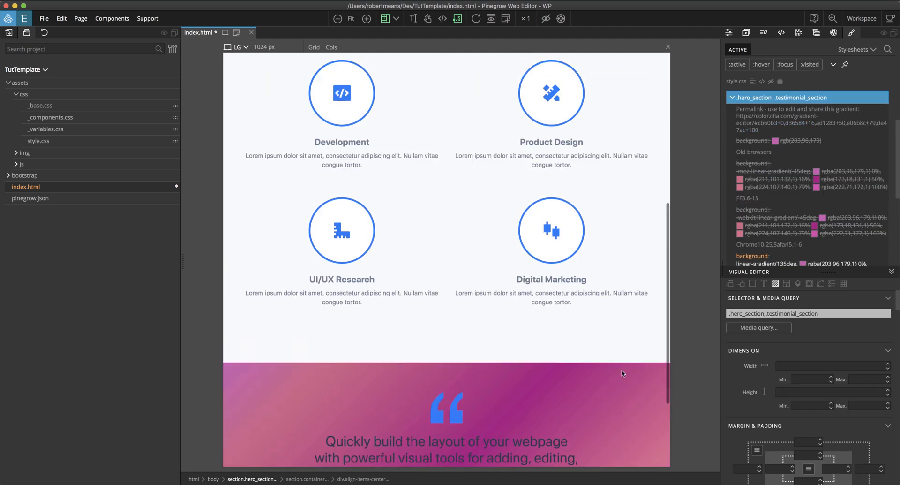
{"action": "scroll", "scroll_direction": "up", "scroll_amount": 3}
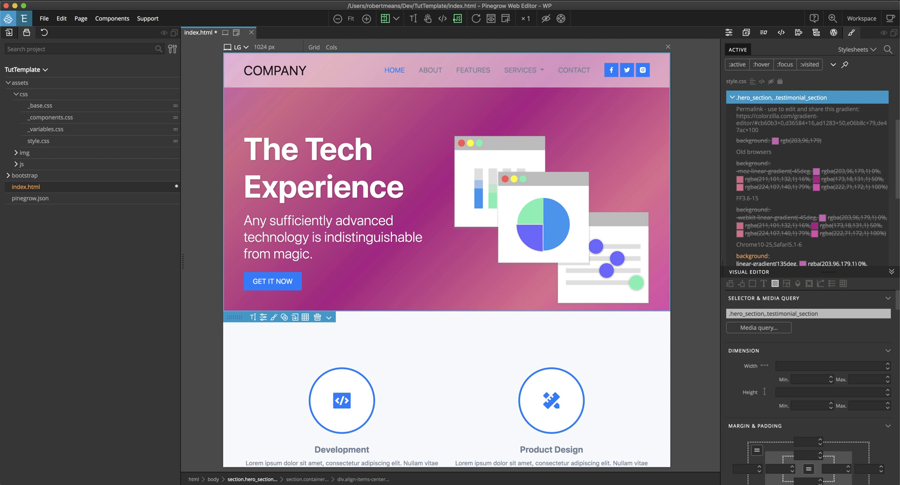
{"action": "mouse_move", "coordinate": [809, 161]}
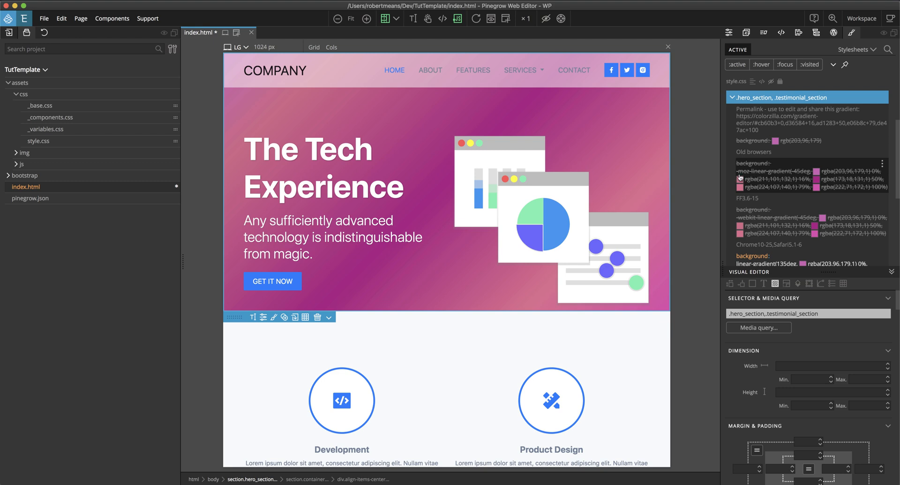
{"action": "mouse_move", "coordinate": [884, 164]}
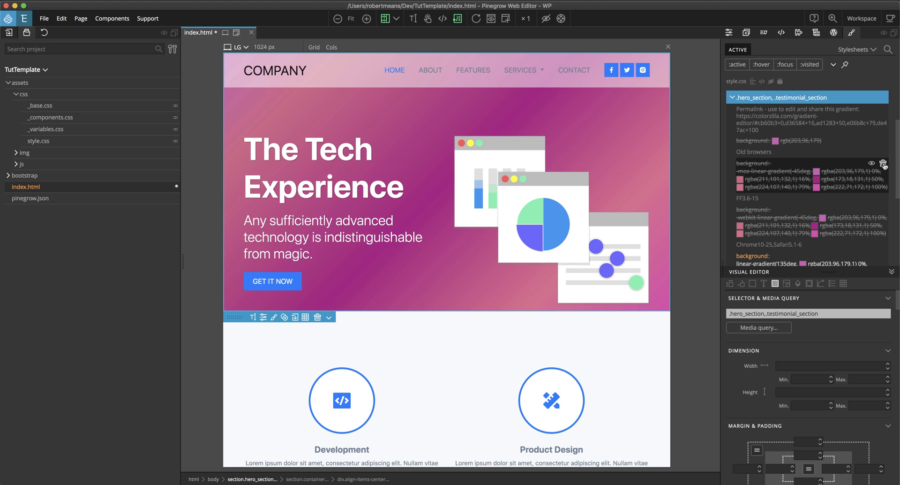
Step: Delete the -moz and -webkit prefixed gradient fallback declarations from the shared rule
{"action": "left_click", "coordinate": [884, 164]}
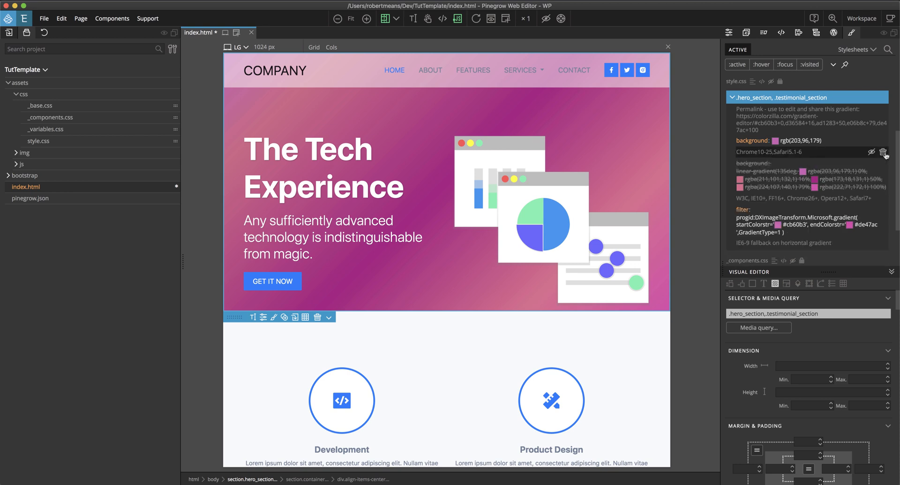
{"action": "left_click", "coordinate": [886, 152]}
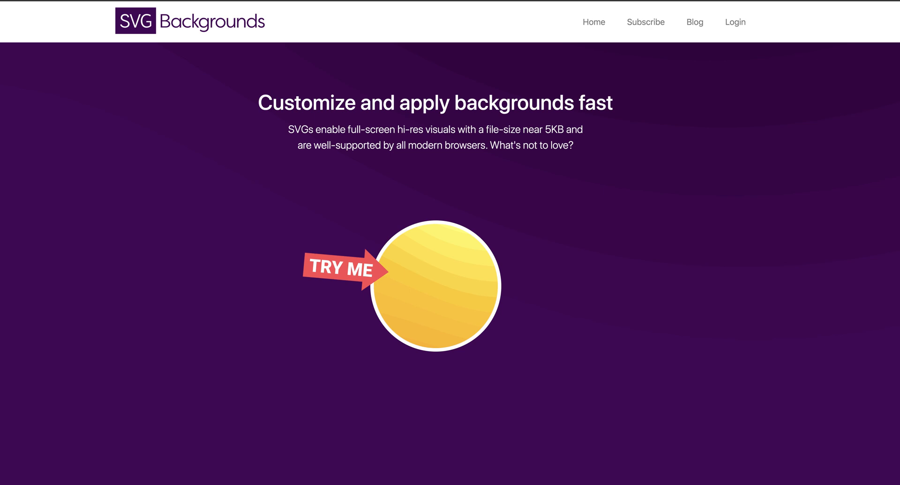
{"action": "mouse_move", "coordinate": [595, 170]}
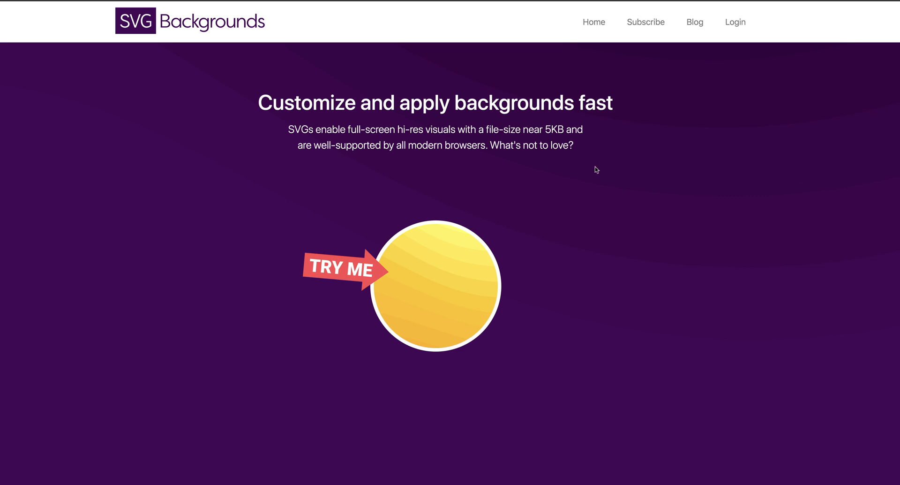
Step: Enter the gallery via TRY ME and scroll down to the orange Sun Tornado thumbnail
{"action": "left_click", "coordinate": [436, 286]}
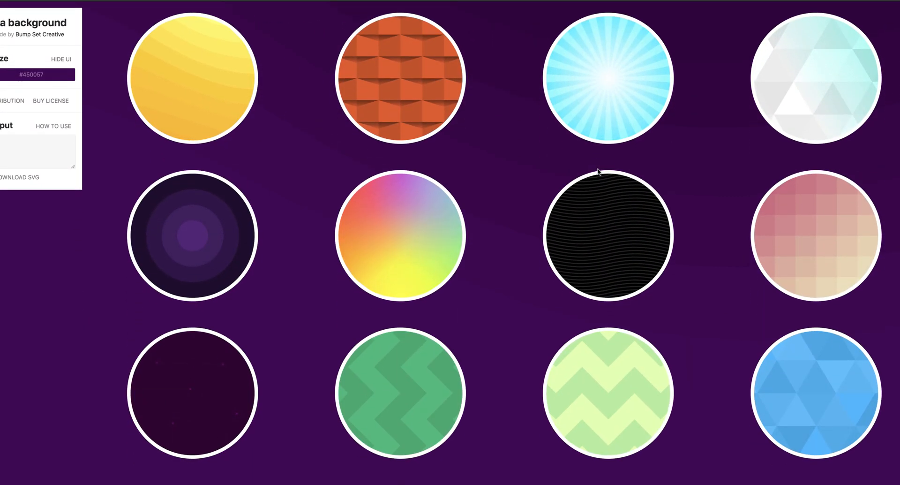
{"action": "scroll", "scroll_direction": "down", "scroll_amount": 3}
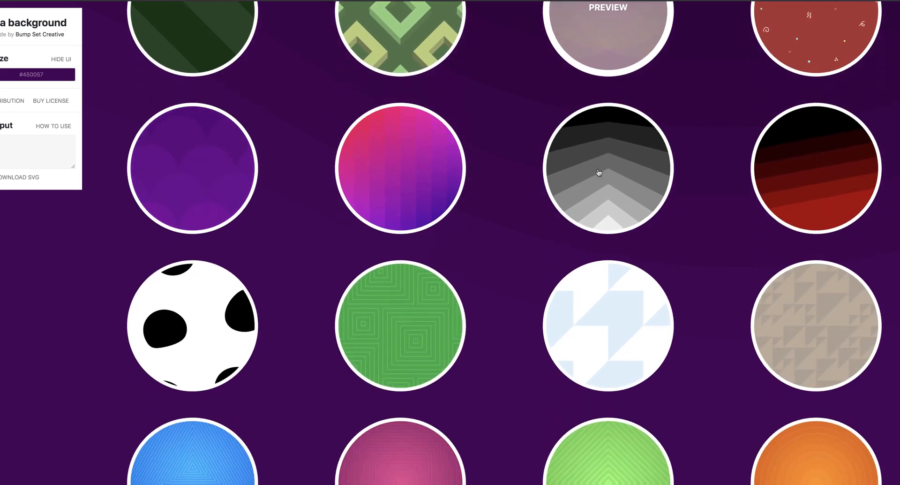
{"action": "scroll", "scroll_direction": "down", "scroll_amount": 3}
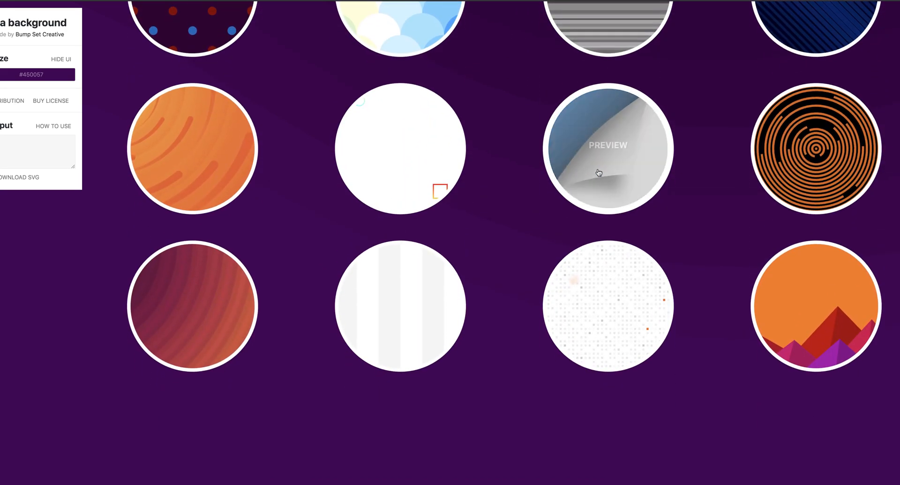
{"action": "mouse_move", "coordinate": [192, 167]}
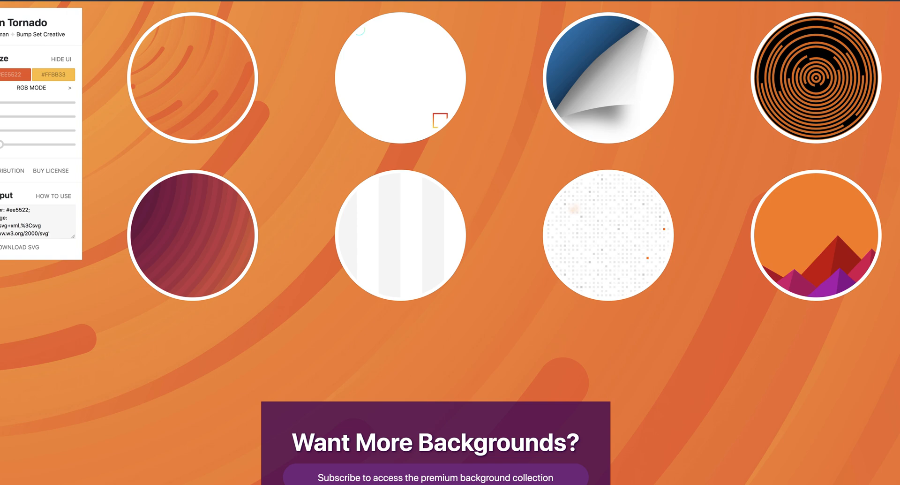
{"action": "scroll", "scroll_direction": "down", "scroll_amount": 3}
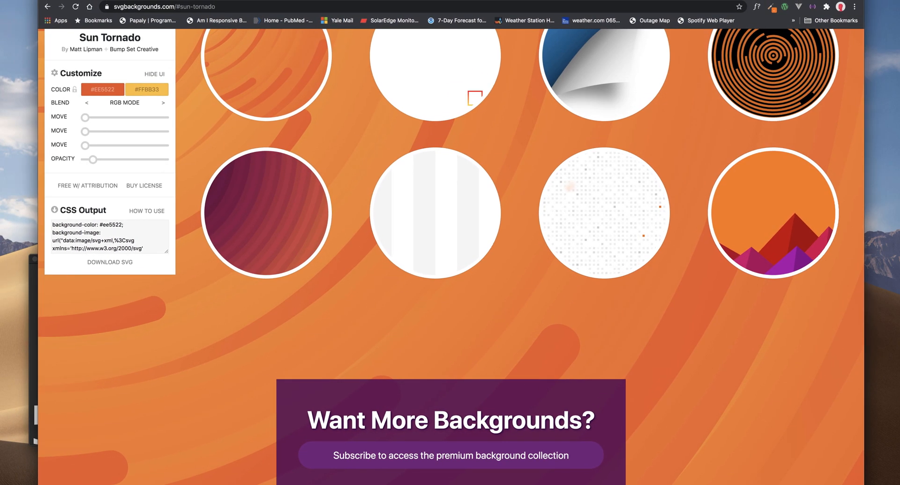
Step: Drag the three MOVE sliders so the Sun Tornado swirl's bright centre shows in the preview
{"action": "scroll", "scroll_direction": "down", "scroll_amount": 3}
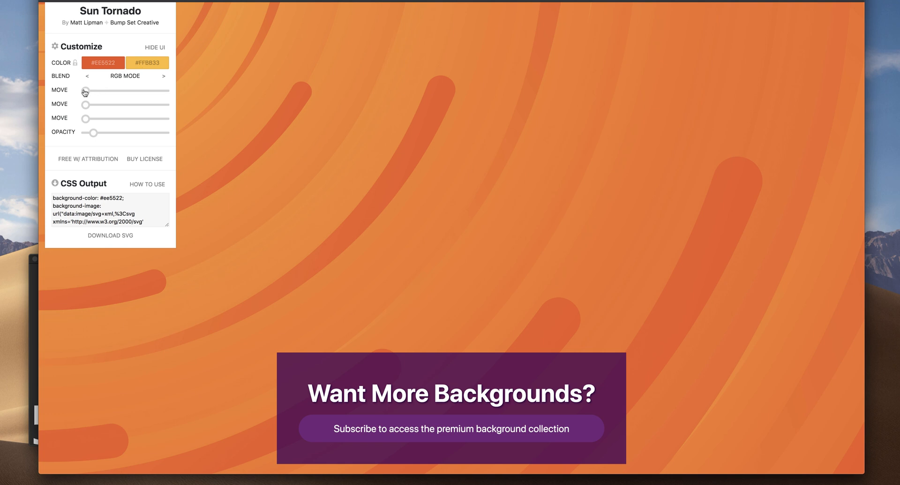
{"action": "left_click_drag", "start_coordinate": [86, 91], "coordinate": [94, 91]}
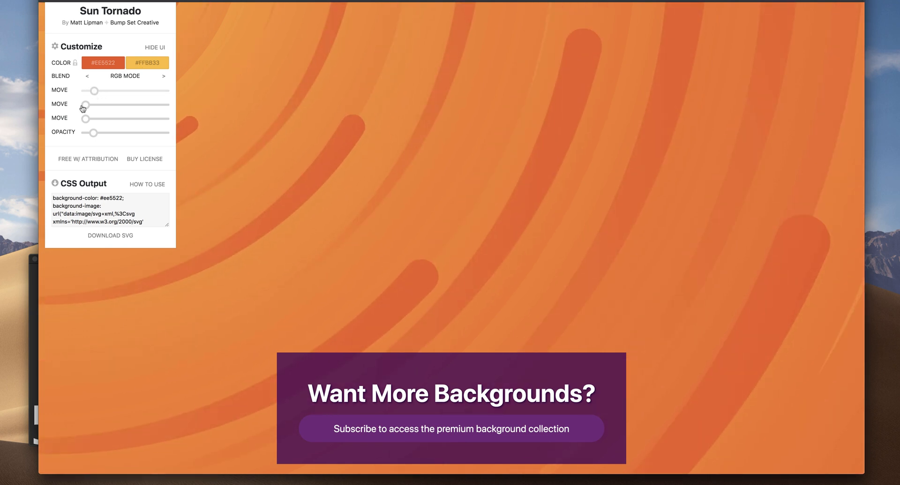
{"action": "left_click_drag", "start_coordinate": [86, 104], "coordinate": [118, 104]}
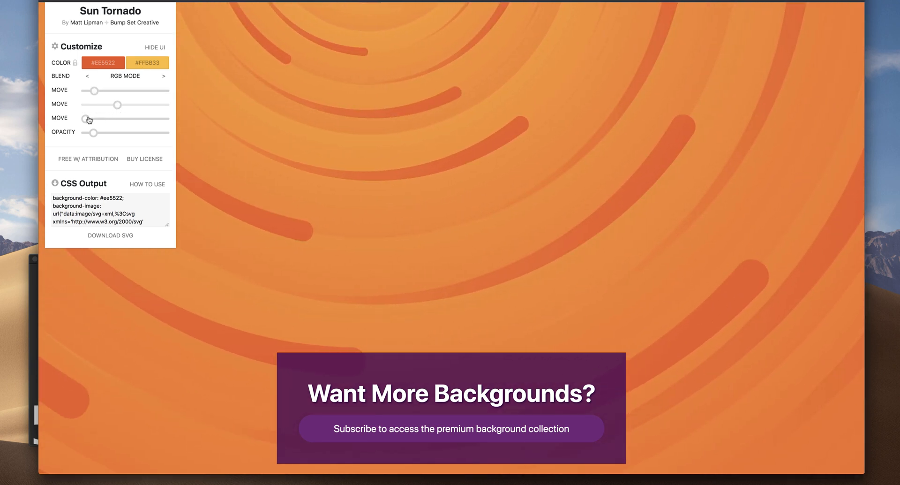
{"action": "left_click_drag", "start_coordinate": [86, 119], "coordinate": [112, 119]}
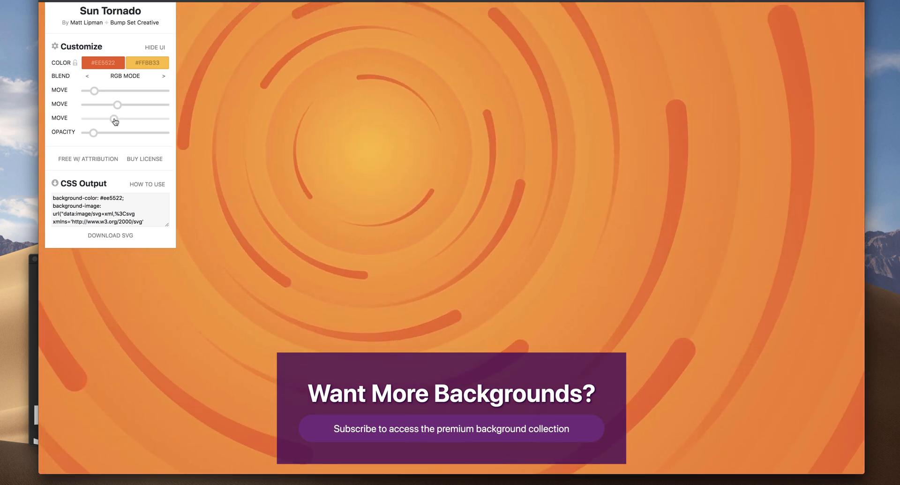
{"action": "left_click_drag", "start_coordinate": [107, 119], "coordinate": [115, 119]}
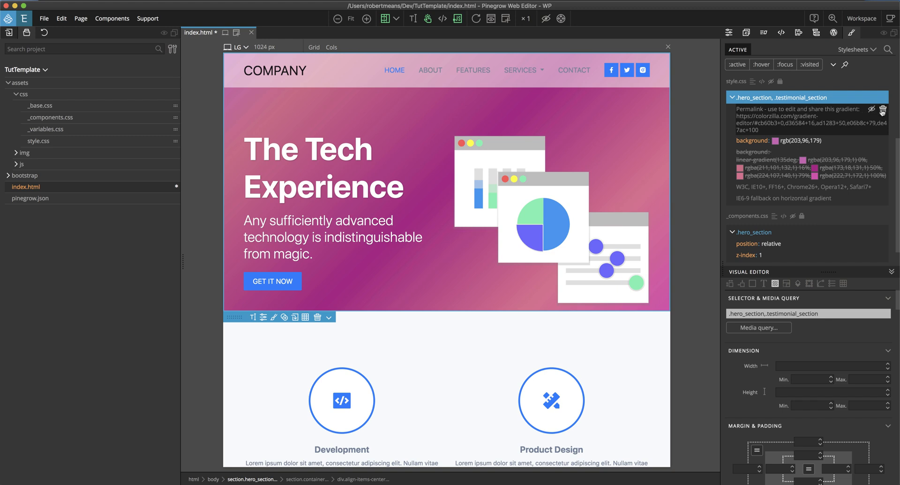
Step: Remove the gradient permalink comment and solid pink background declaration from the shared rule
{"action": "left_click", "coordinate": [883, 108]}
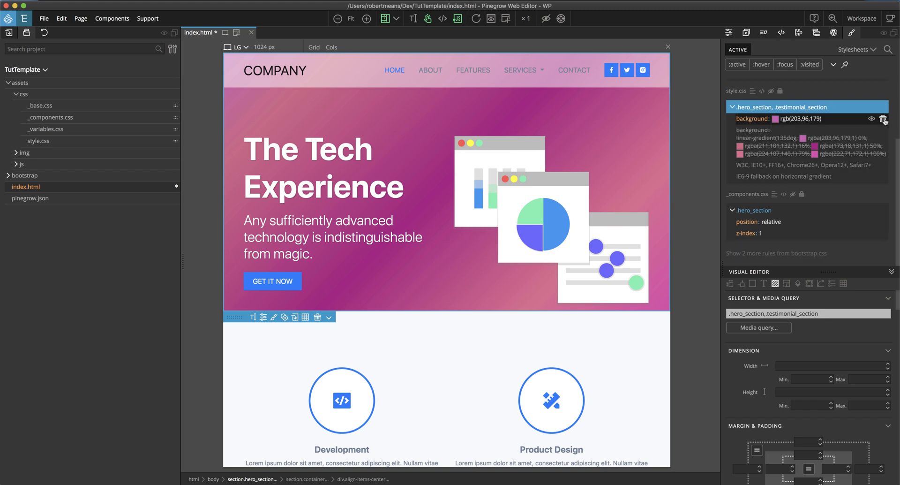
{"action": "left_click", "coordinate": [873, 119]}
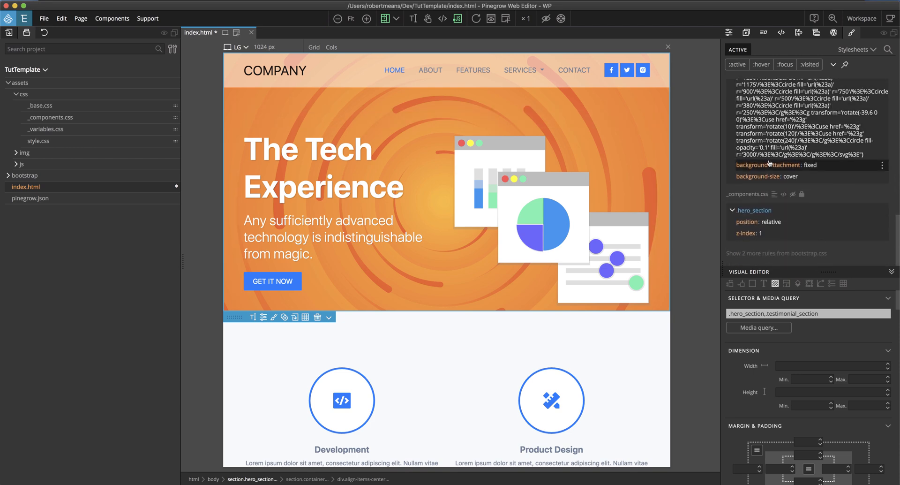
{"action": "mouse_move", "coordinate": [809, 169]}
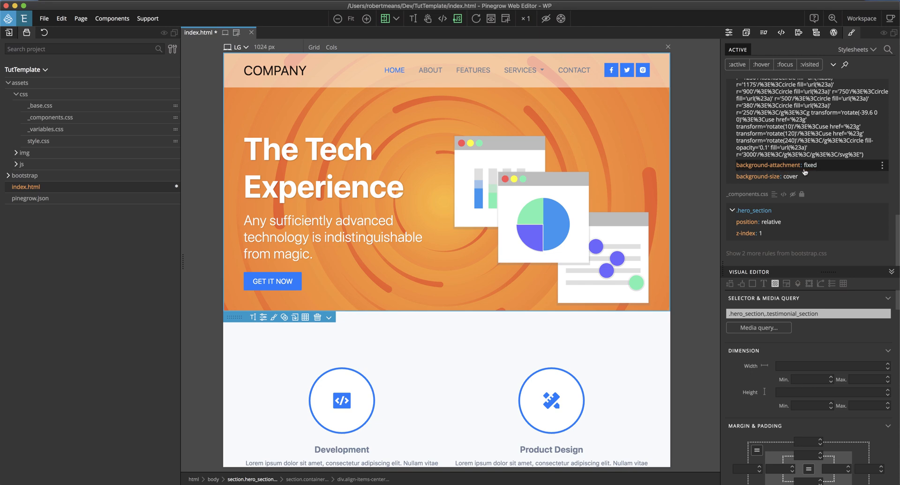
Step: Paste the Sun Tornado SVG CSS with fixed attachment and cover sizing, checking both sections
{"action": "scroll", "scroll_direction": "down", "scroll_amount": 3}
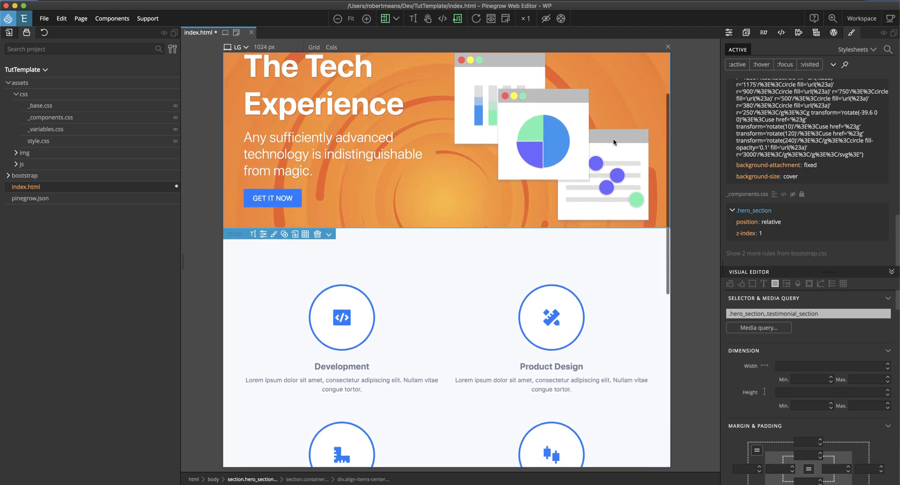
{"action": "scroll", "scroll_direction": "up", "scroll_amount": 3}
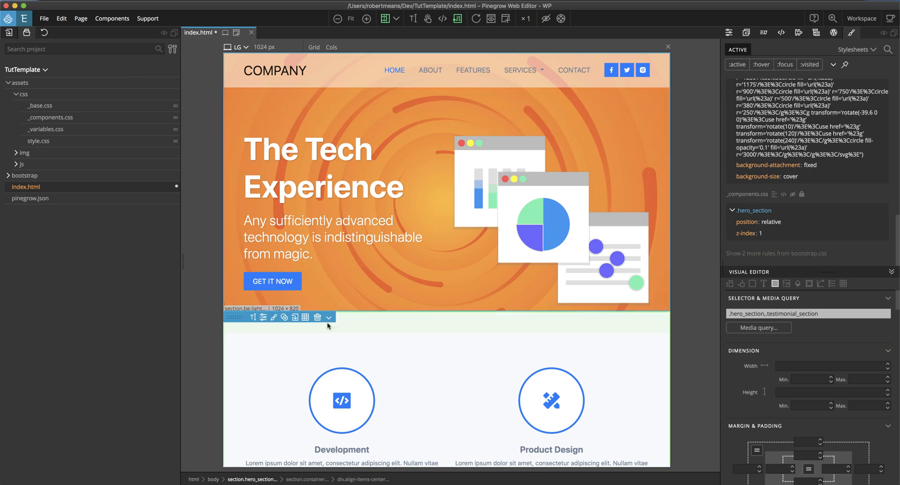
{"action": "scroll", "scroll_direction": "down", "scroll_amount": 3}
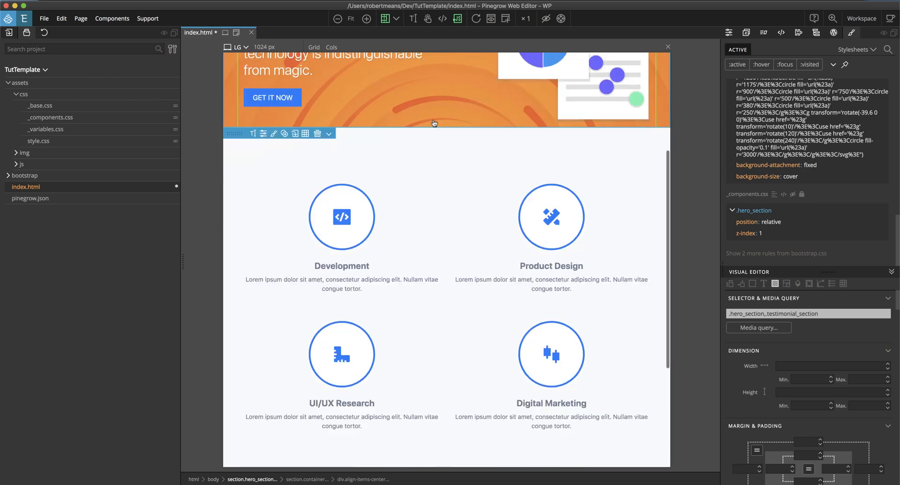
{"action": "scroll", "scroll_direction": "down", "scroll_amount": 3}
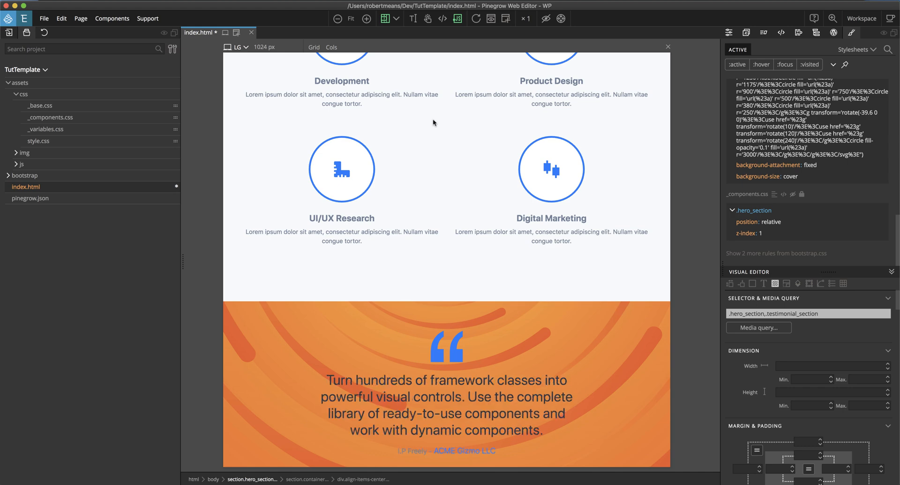
{"action": "scroll", "scroll_direction": "up", "scroll_amount": 3}
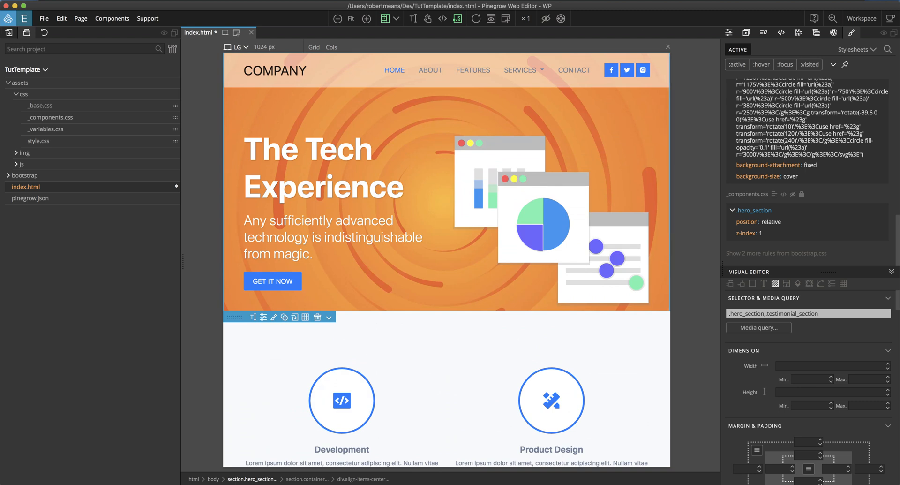